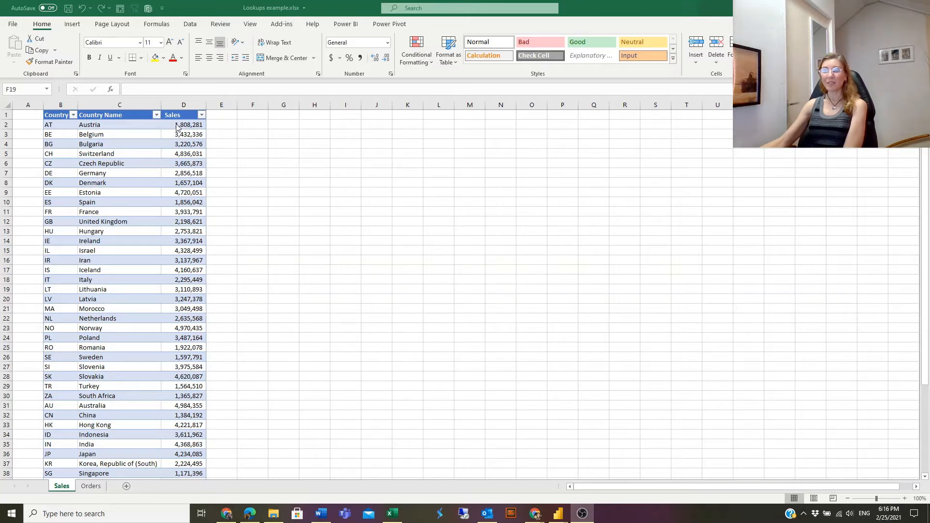
Review the Orders sheet and the formula behind its order values, then return to Sales
{"action": "left_click", "coordinate": [252, 289]}
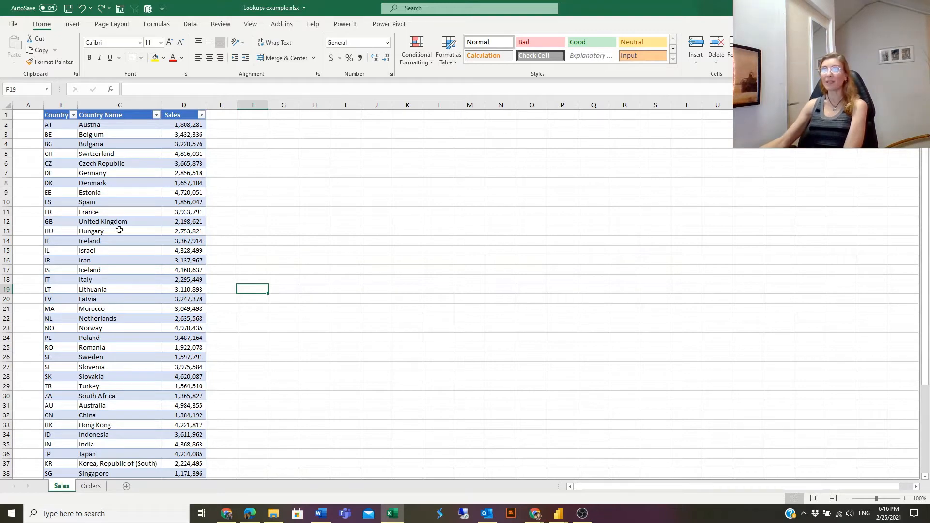
{"action": "mouse_move", "coordinate": [56, 128]}
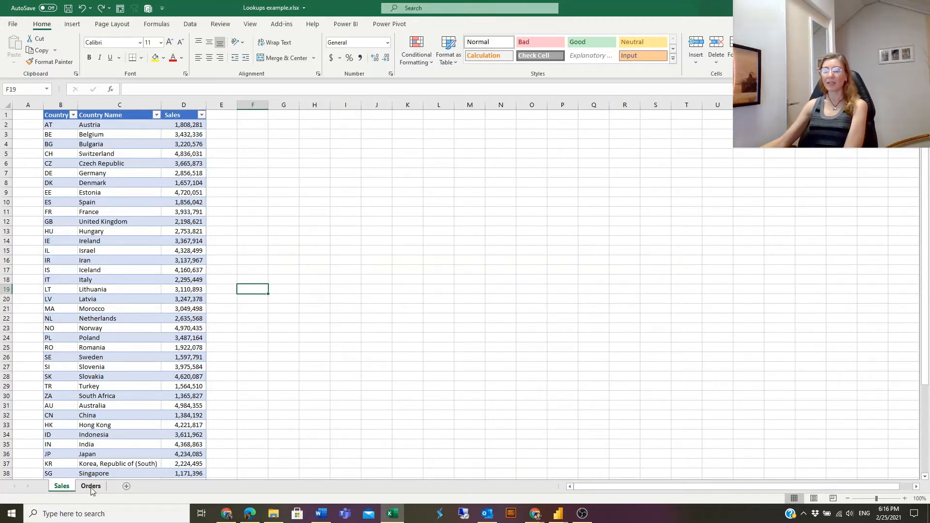
{"action": "left_click", "coordinate": [90, 486]}
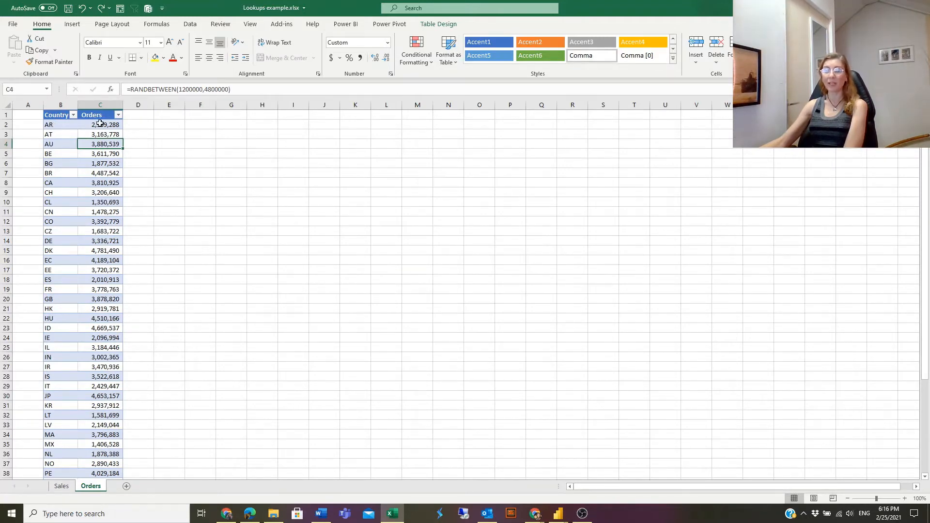
{"action": "left_click", "coordinate": [100, 125]}
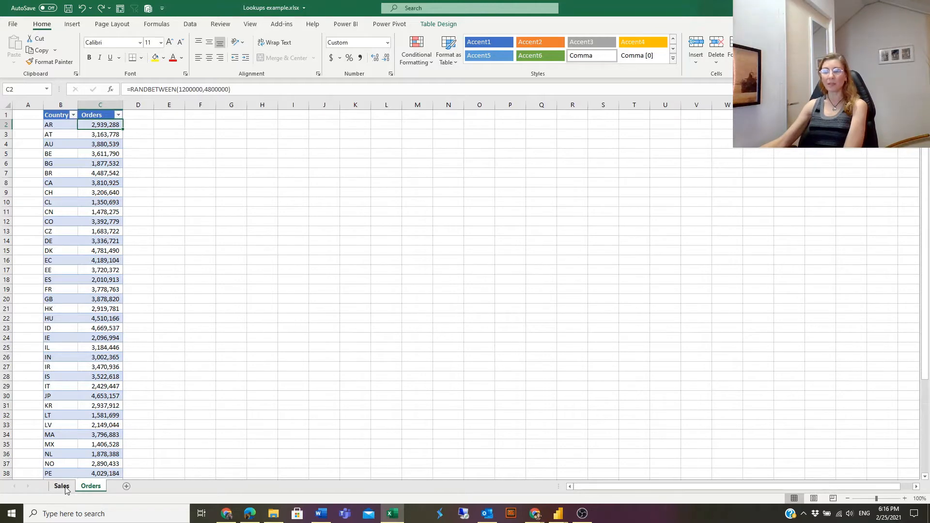
{"action": "left_click", "coordinate": [62, 486]}
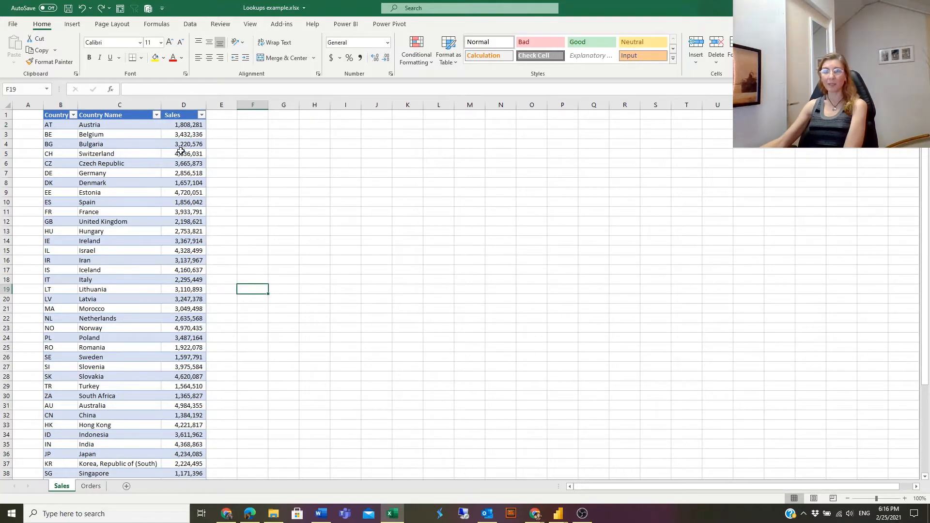
{"action": "mouse_move", "coordinate": [212, 133]}
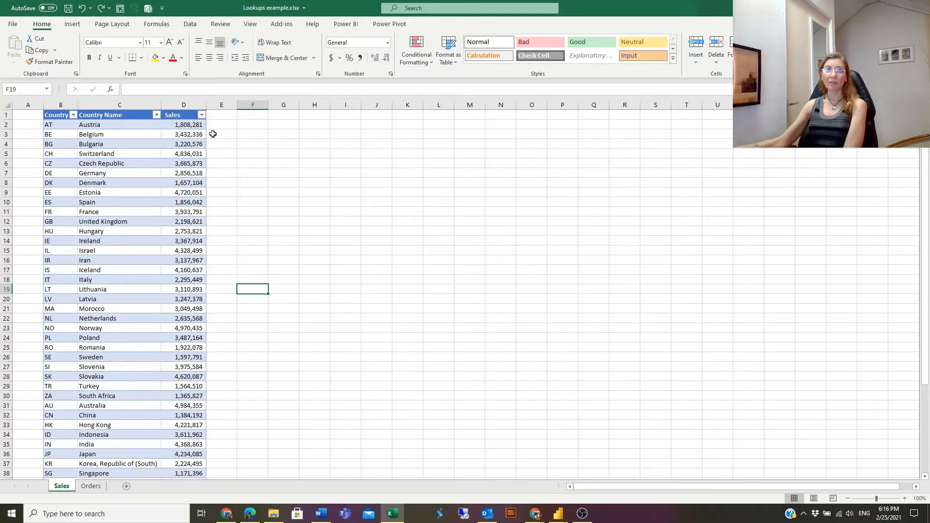
Add a new 'orders' header in E1 to extend the Sales table
{"action": "left_click", "coordinate": [221, 114]}
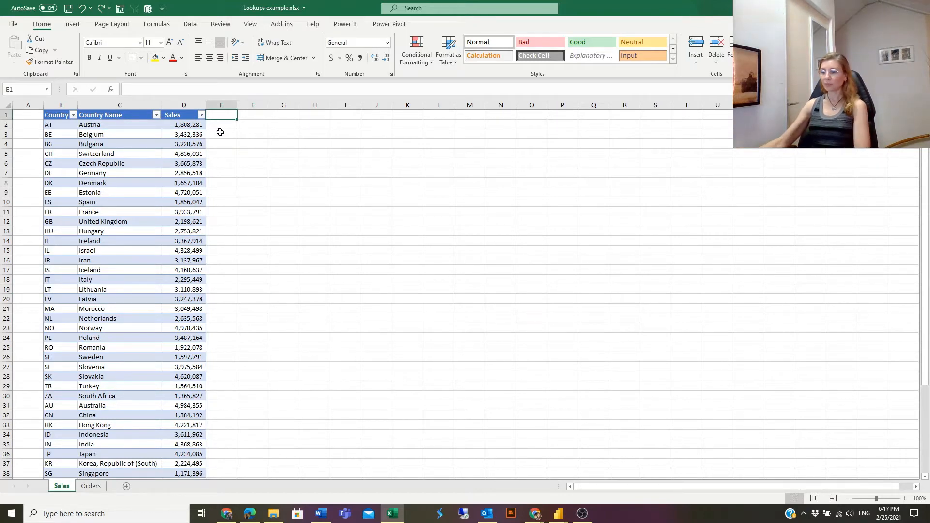
{"action": "type", "text": "orders"}
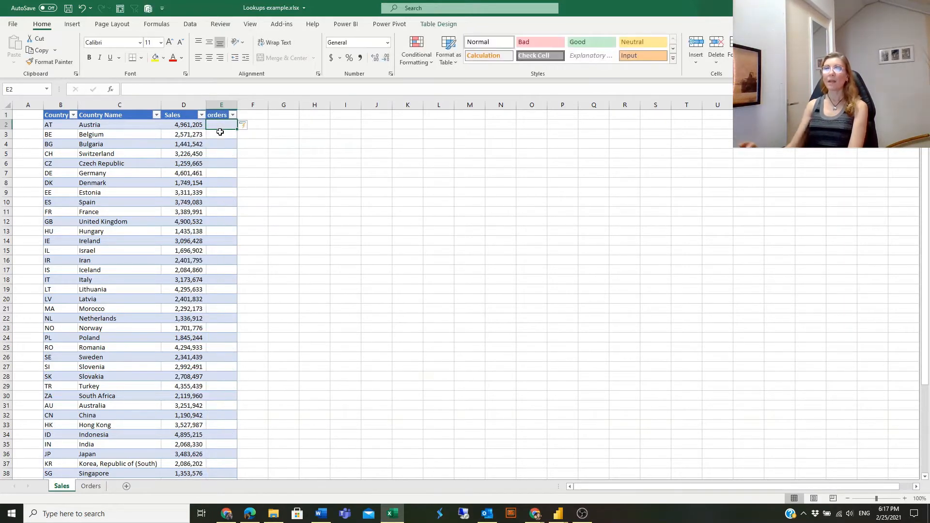
{"action": "mouse_move", "coordinate": [214, 125]}
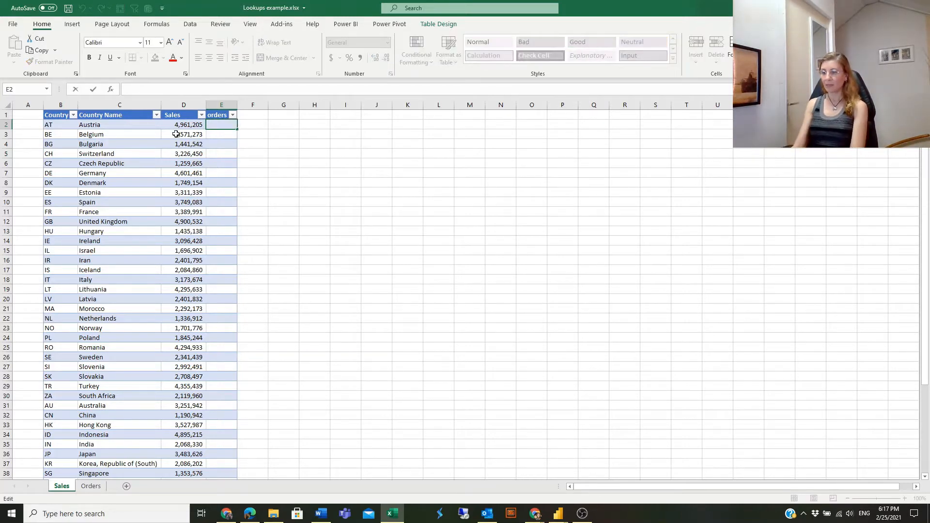
{"action": "type", "text": "=vloo"}
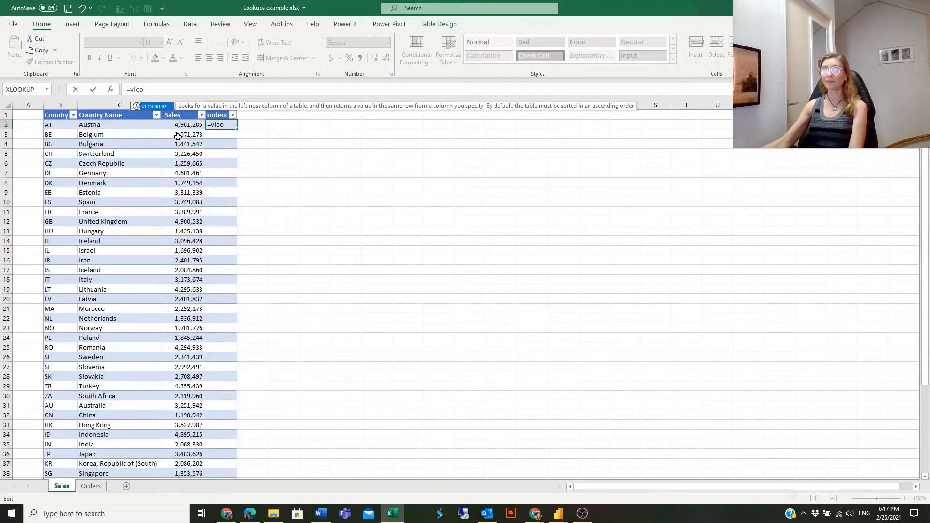
{"action": "type", "text": "VLOOKUP("}
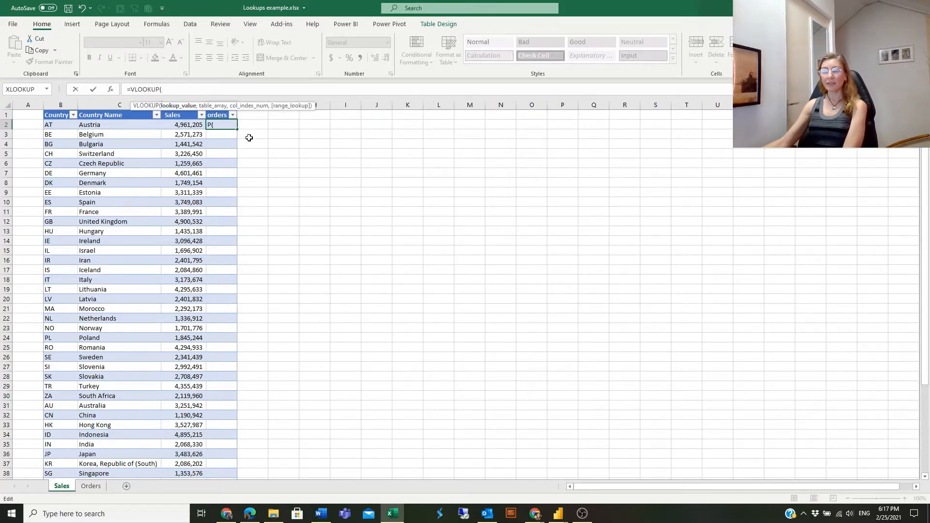
{"action": "mouse_move", "coordinate": [170, 133]}
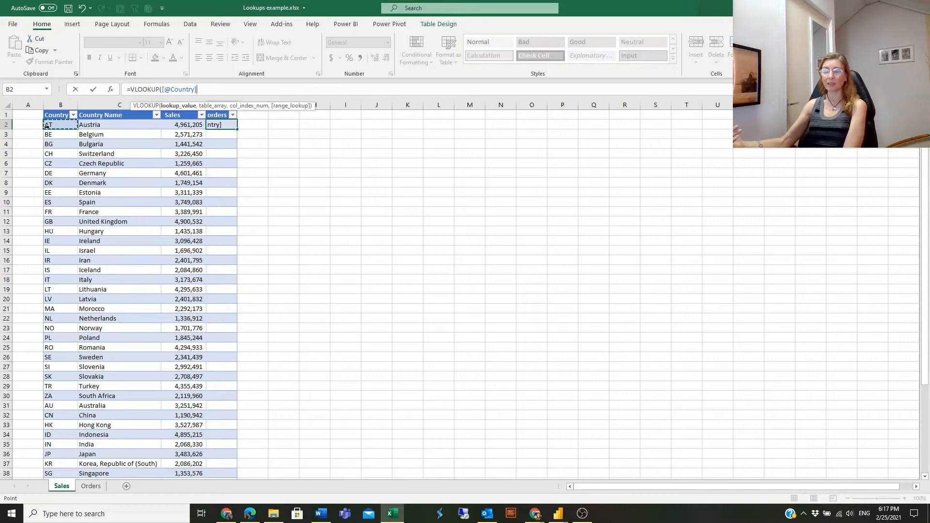
{"action": "type", "text": ","}
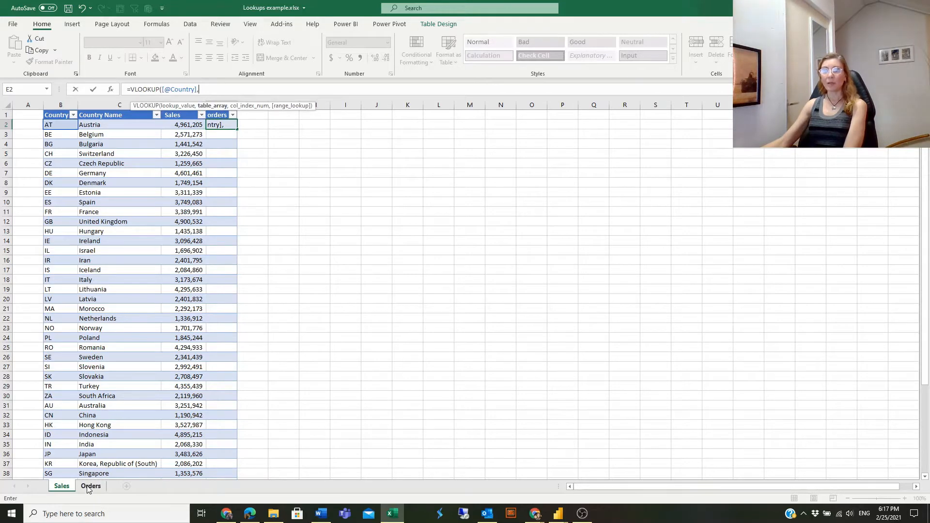
Use the Orders table as the VLOOKUP's table_array
{"action": "left_click", "coordinate": [90, 485]}
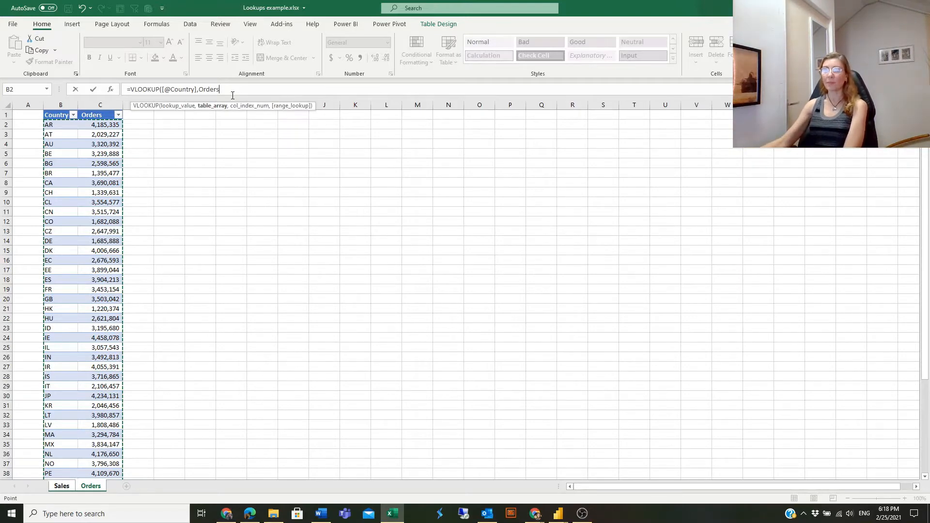
{"action": "type", "text": ","}
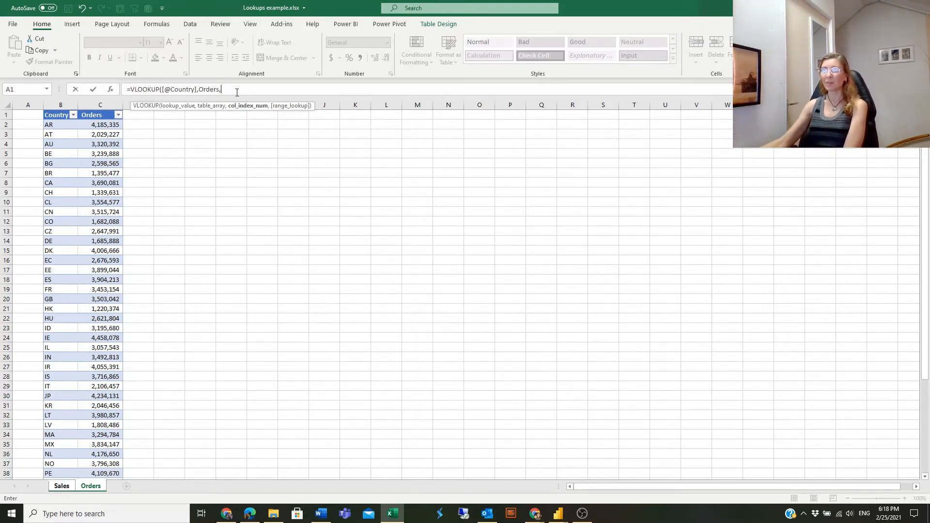
{"action": "mouse_move", "coordinate": [238, 121]}
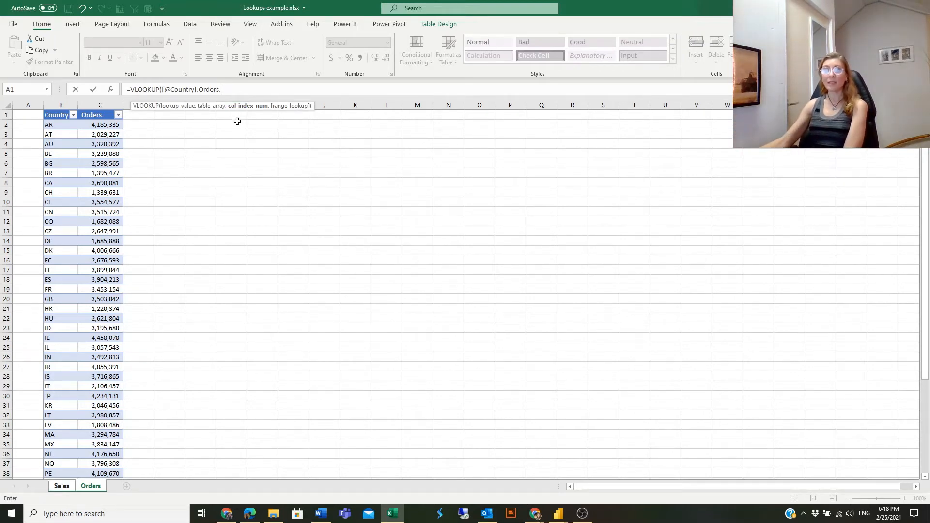
{"action": "mouse_move", "coordinate": [191, 137]}
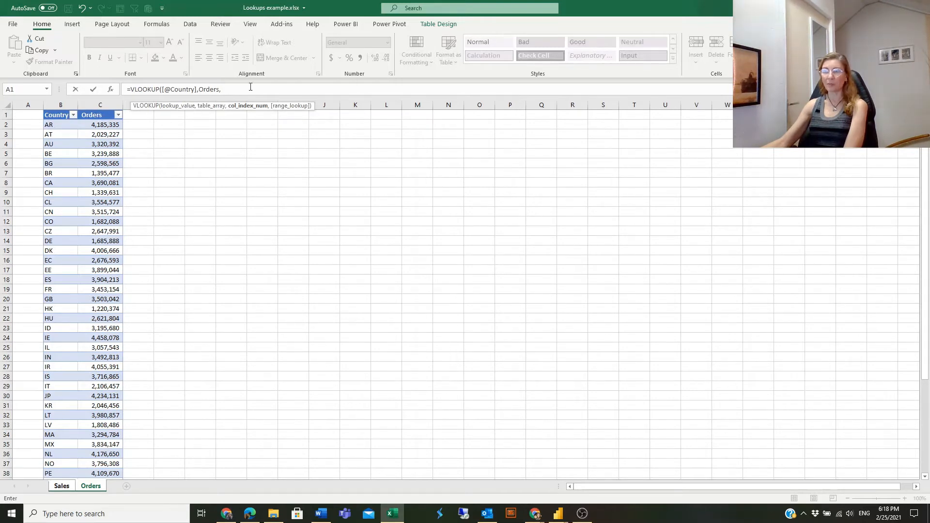
Finish the VLOOKUP with column index 2 and FALSE exact match, filling the orders column
{"action": "type", "text": "2"}
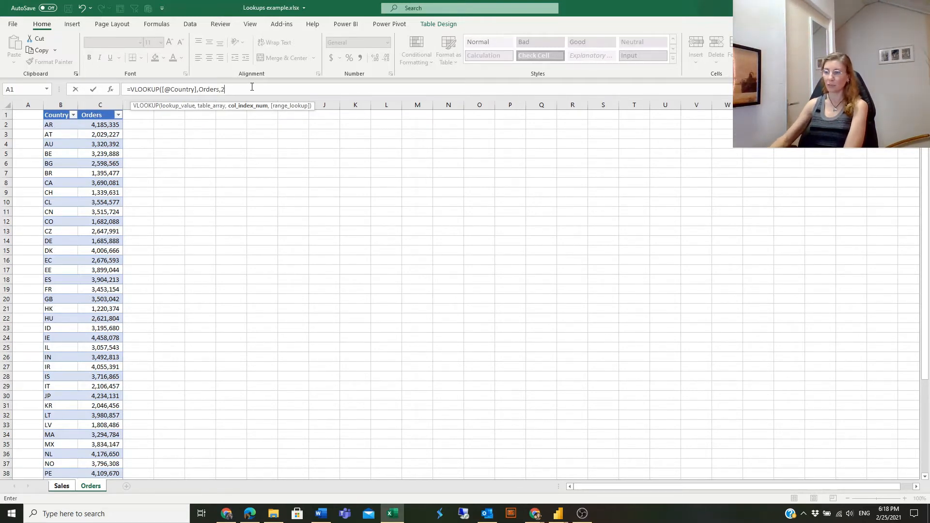
{"action": "type", "text": ","}
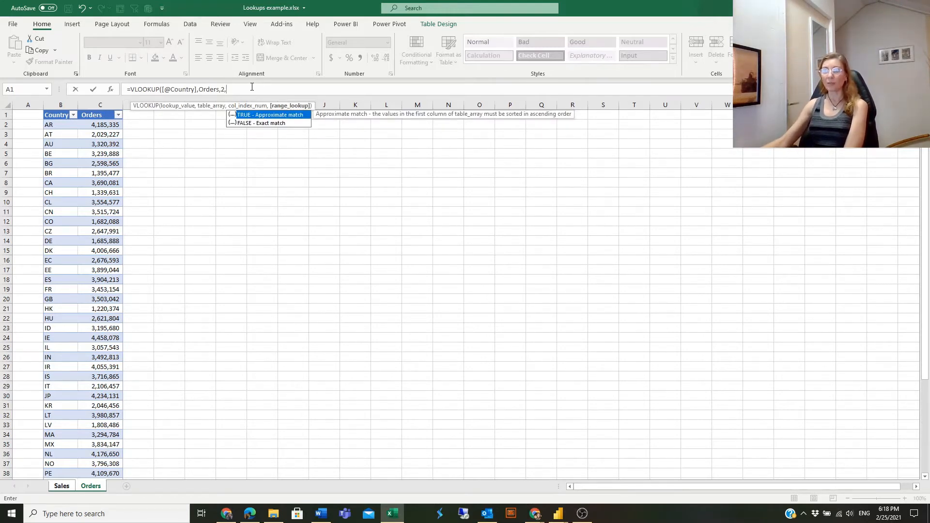
{"action": "mouse_move", "coordinate": [248, 128]}
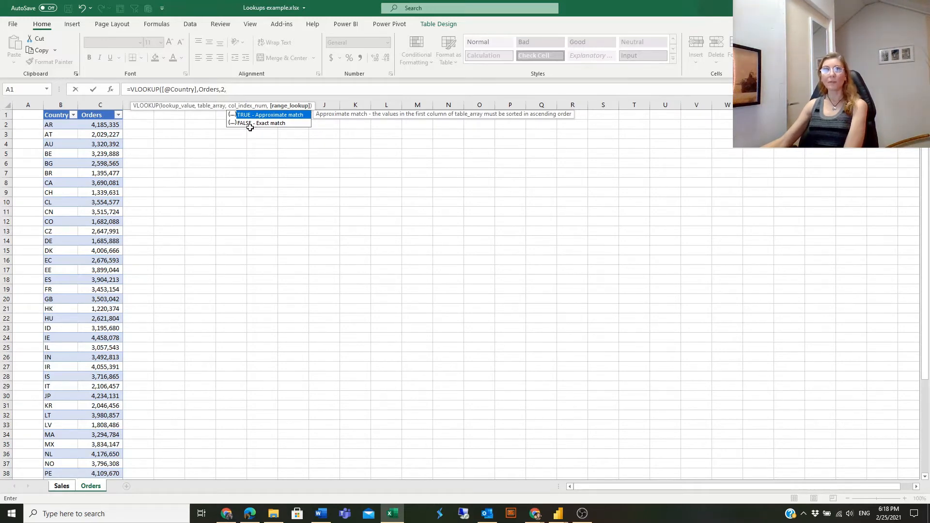
{"action": "mouse_move", "coordinate": [248, 130]}
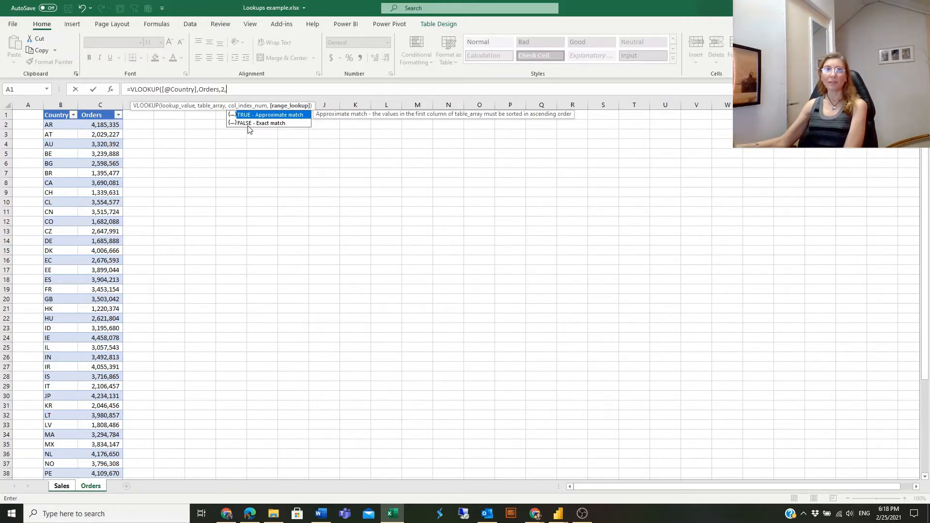
{"action": "mouse_move", "coordinate": [256, 132]}
{"action": "type", "text": "FALSE"}
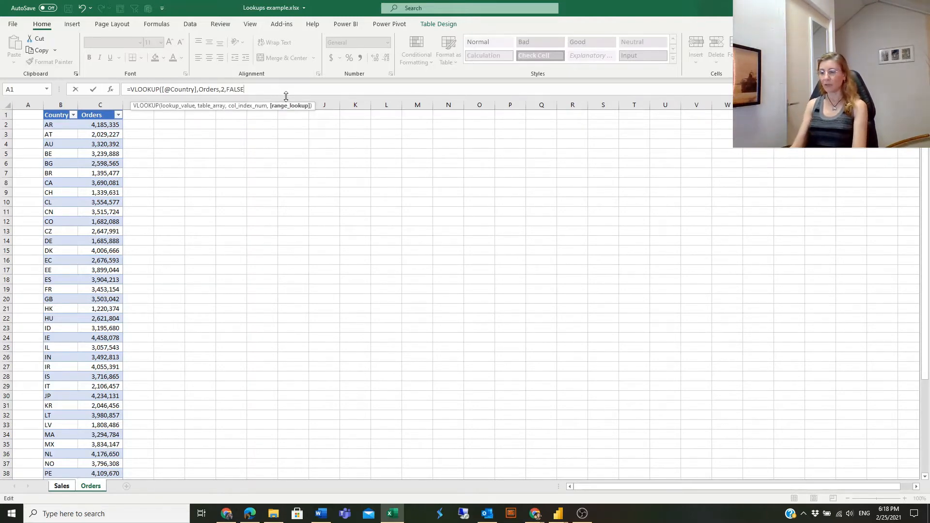
{"action": "left_click", "coordinate": [60, 485]}
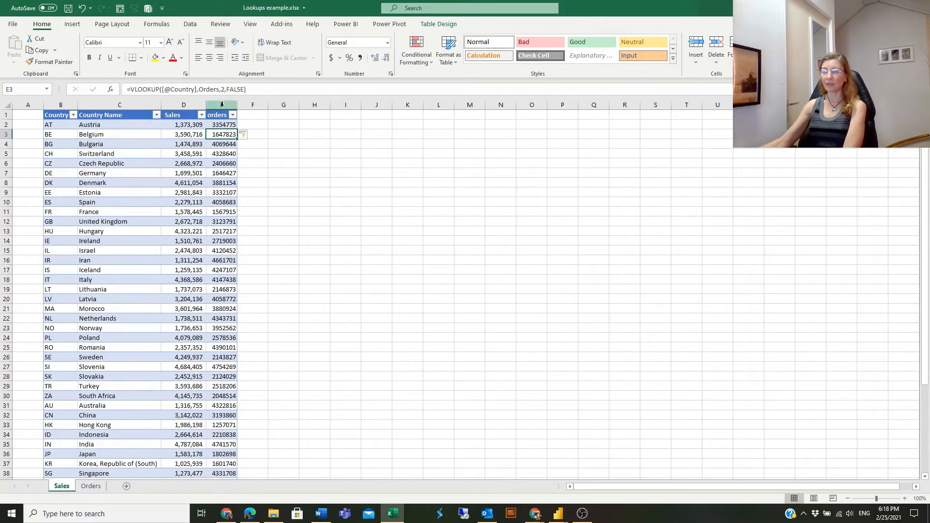
Format the orders column with thousands separators and no decimal places
{"action": "left_click", "coordinate": [222, 105]}
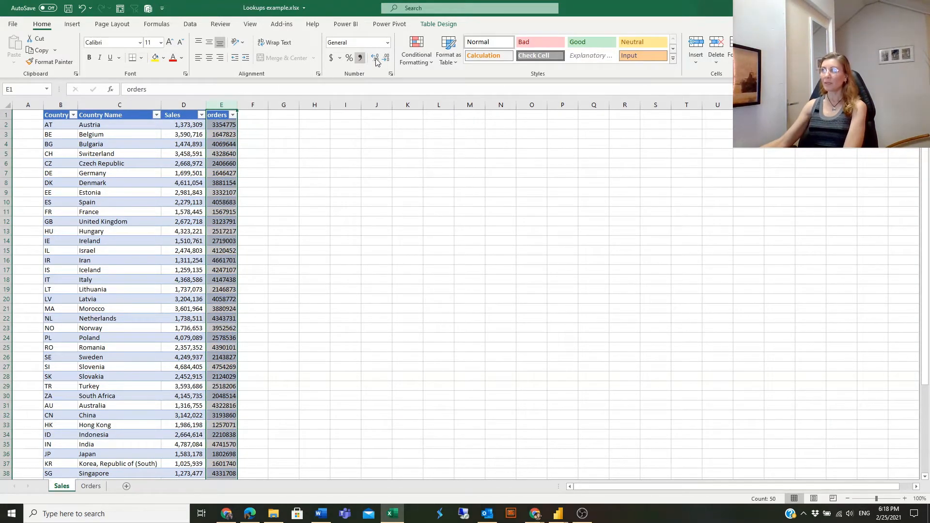
{"action": "left_click", "coordinate": [376, 57]}
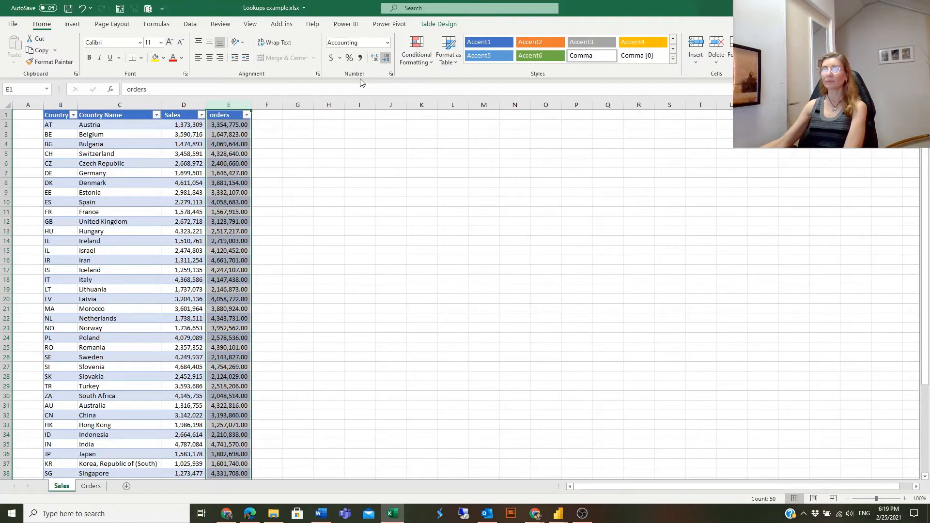
{"action": "left_click", "coordinate": [386, 57]}
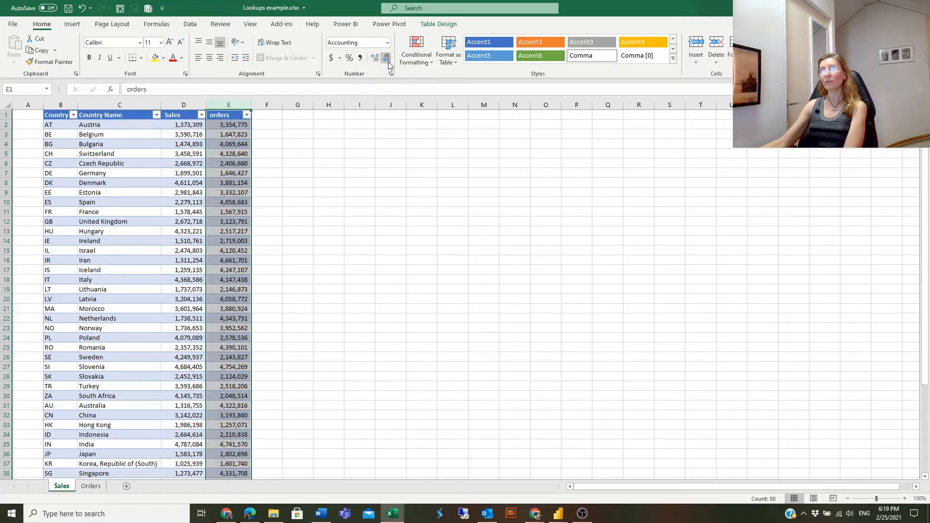
Check the filled orders values and reselect the orders header cell
{"action": "left_click", "coordinate": [228, 202]}
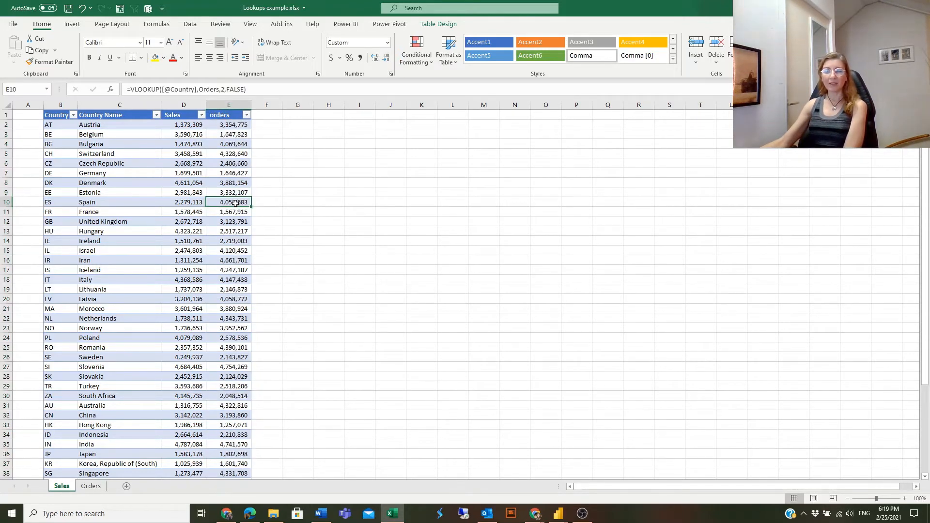
{"action": "scroll", "scroll_direction": "down", "scroll_amount": 3}
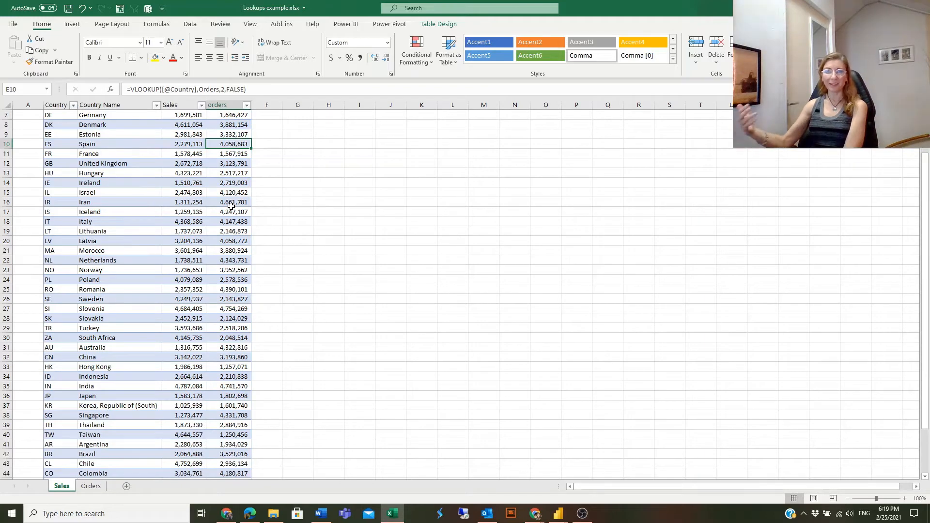
{"action": "scroll", "scroll_direction": "up", "scroll_amount": 3}
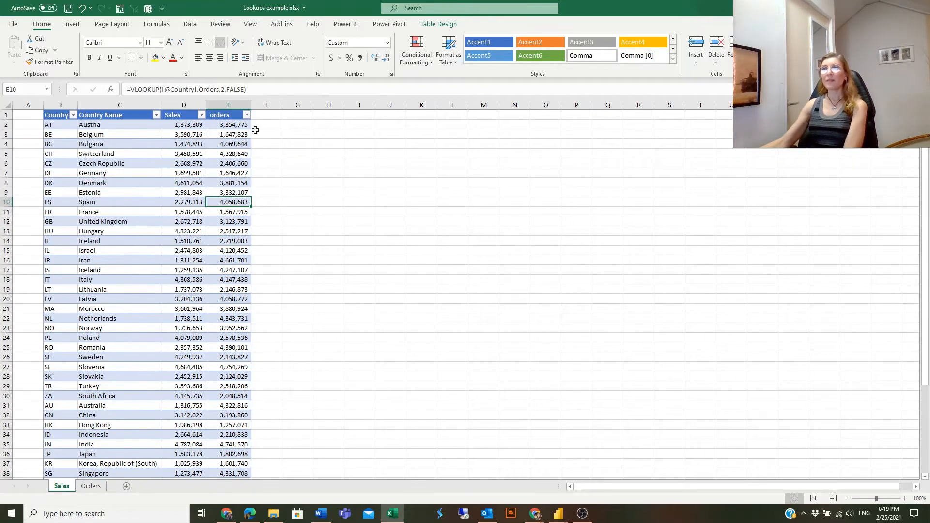
{"action": "left_click", "coordinate": [228, 115]}
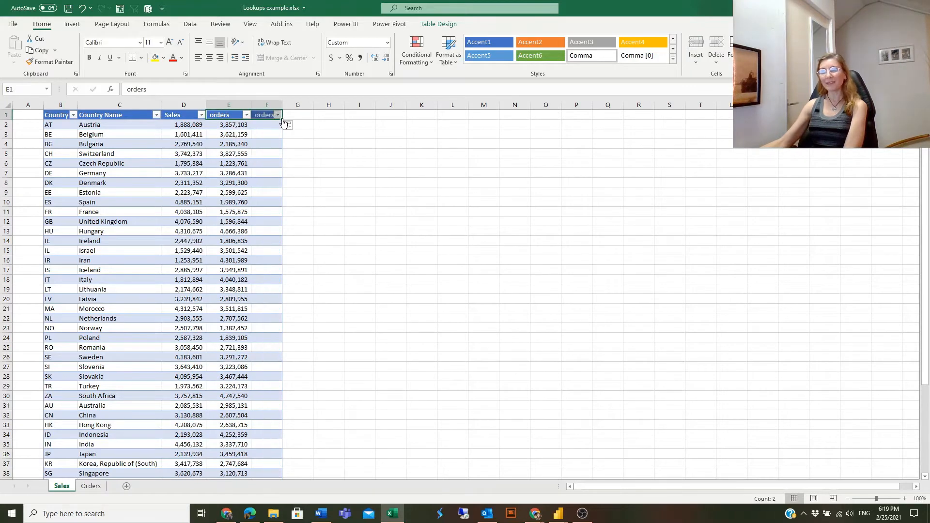
Name the orders2 column and begin =XLOOKUP( with the row's Country code as lookup value
{"action": "left_click", "coordinate": [267, 114]}
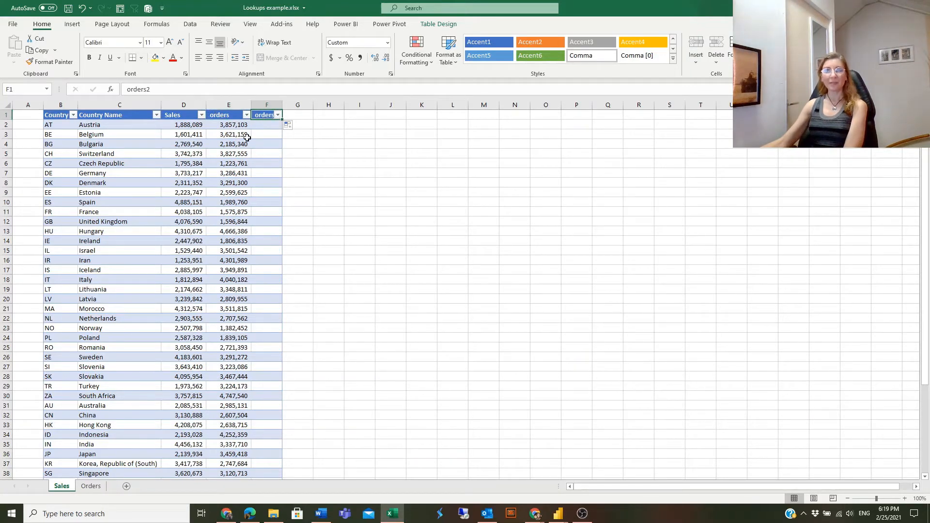
{"action": "left_click", "coordinate": [267, 125]}
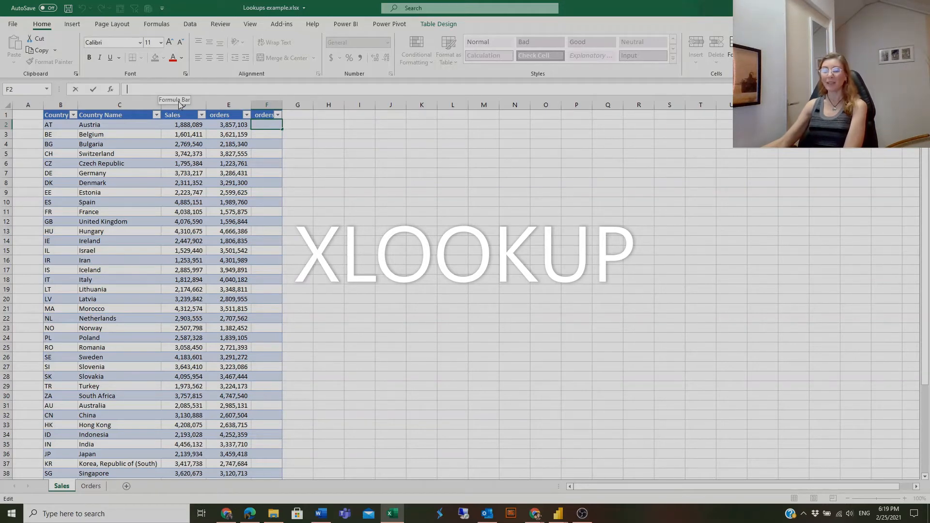
{"action": "type", "text": "="}
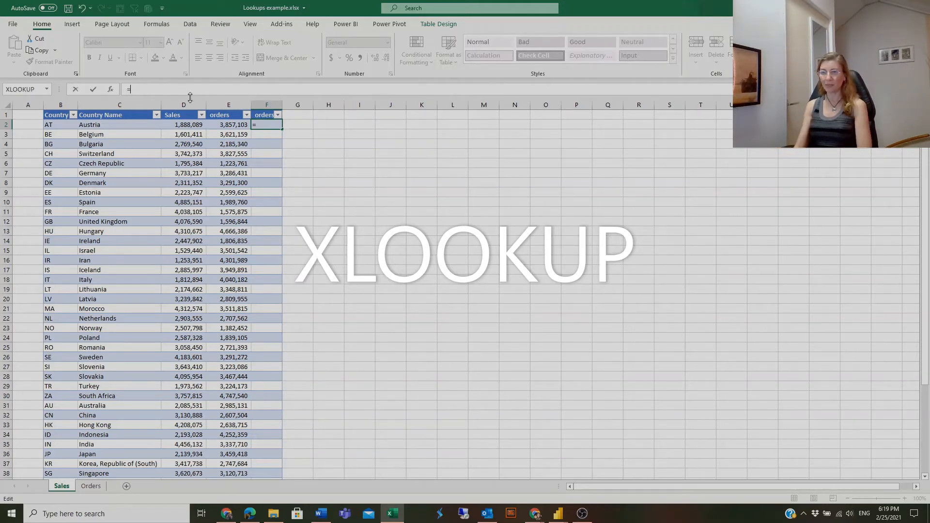
{"action": "type", "text": "xloo"}
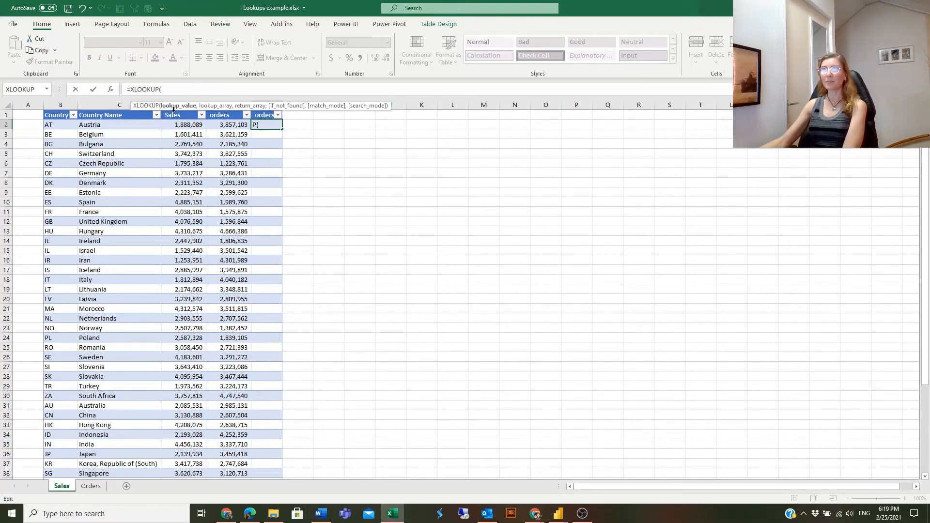
{"action": "mouse_move", "coordinate": [384, 113]}
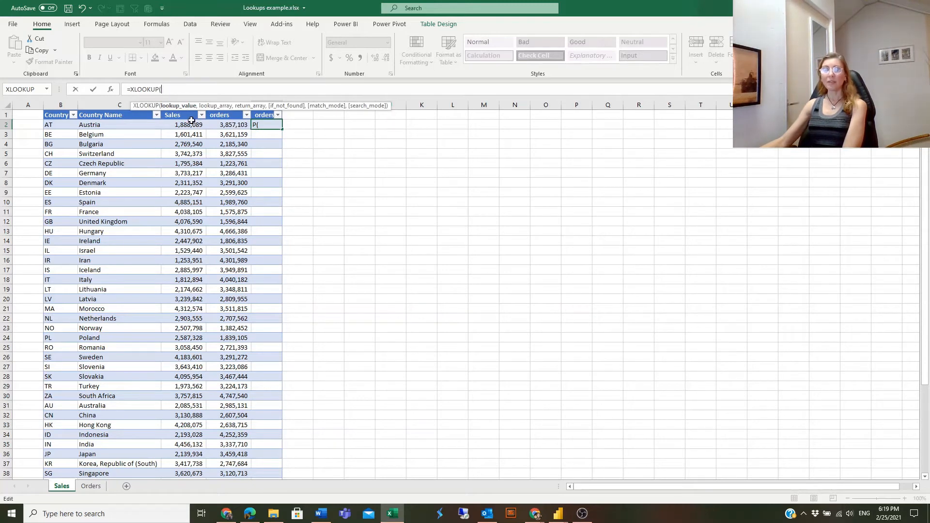
{"action": "mouse_move", "coordinate": [215, 120]}
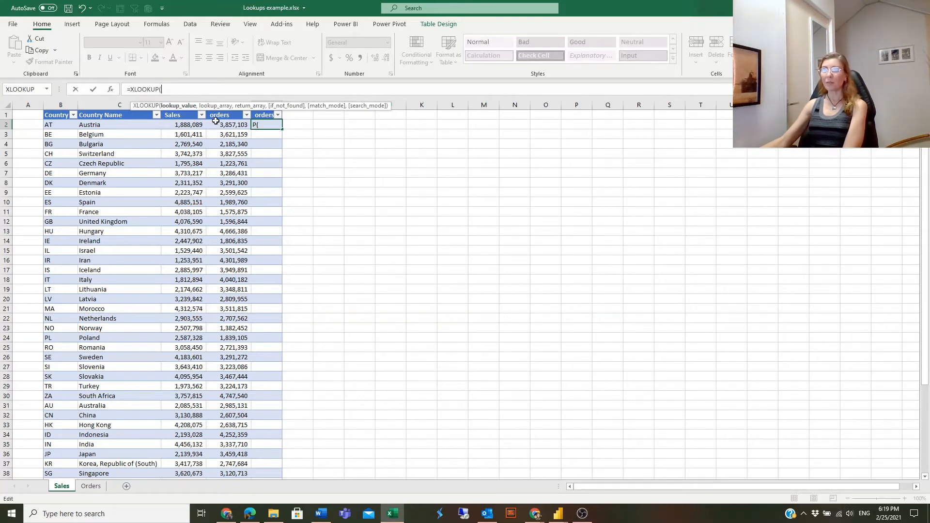
{"action": "mouse_move", "coordinate": [453, 105]}
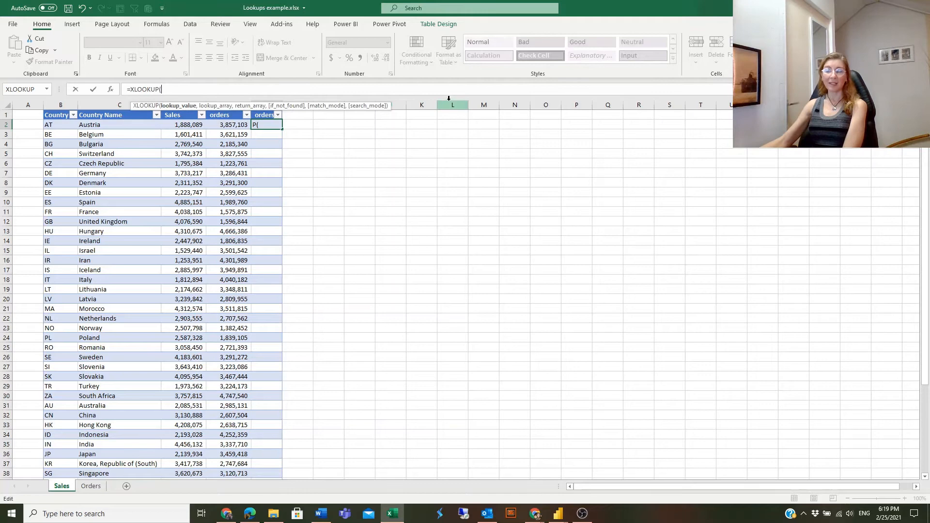
{"action": "mouse_move", "coordinate": [264, 109]}
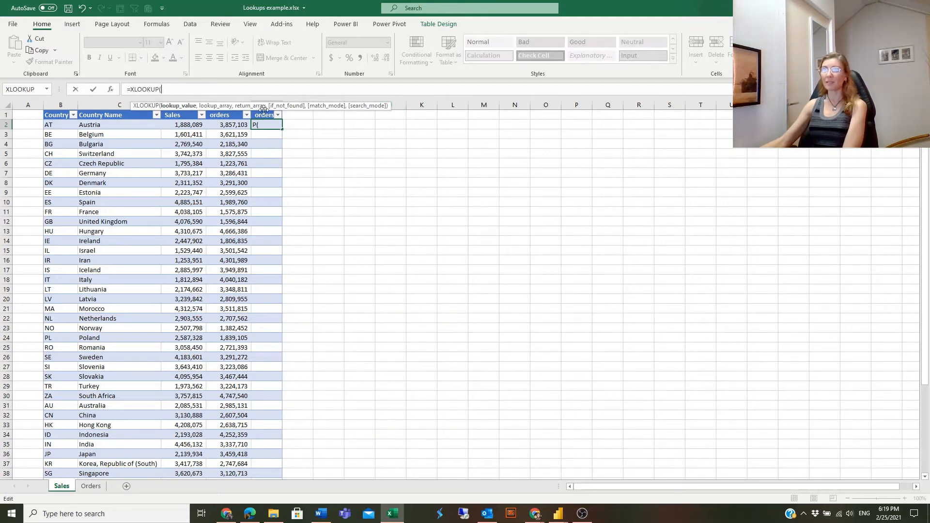
{"action": "mouse_move", "coordinate": [188, 89]}
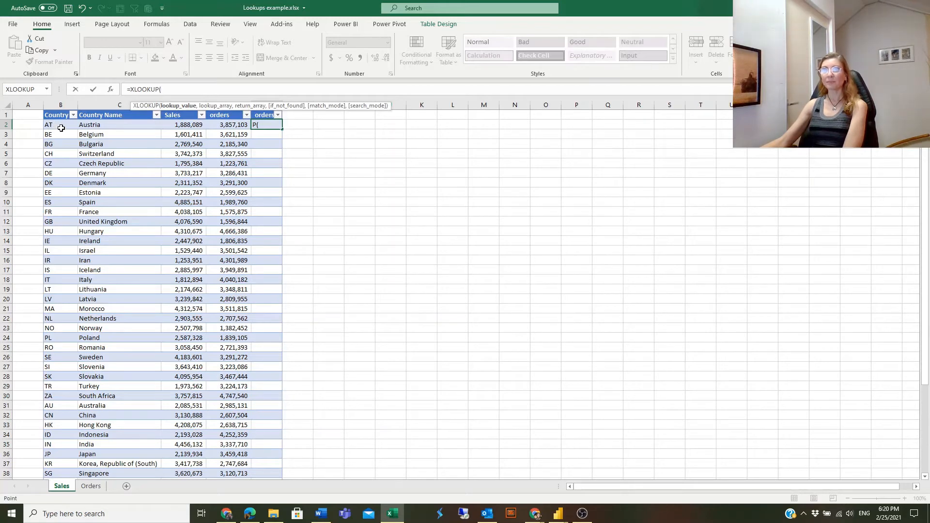
{"action": "left_click", "coordinate": [60, 125]}
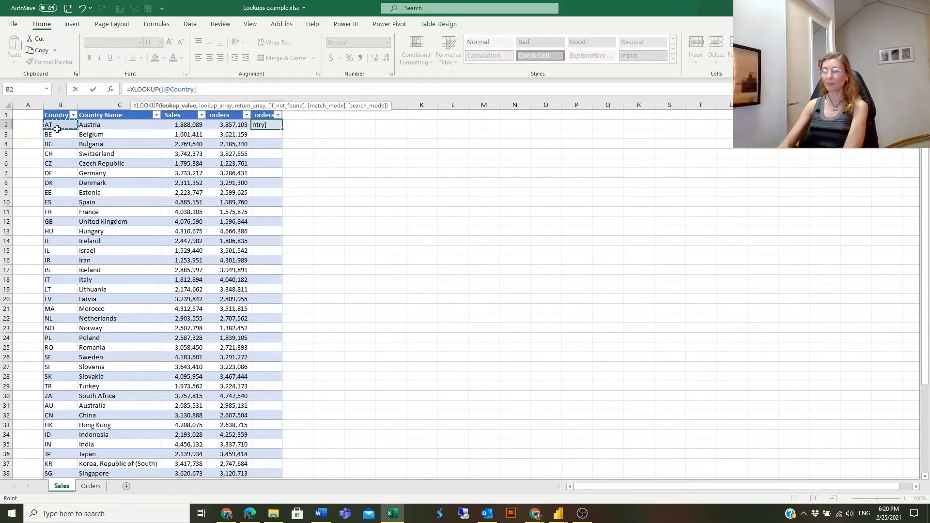
{"action": "type", "text": ","}
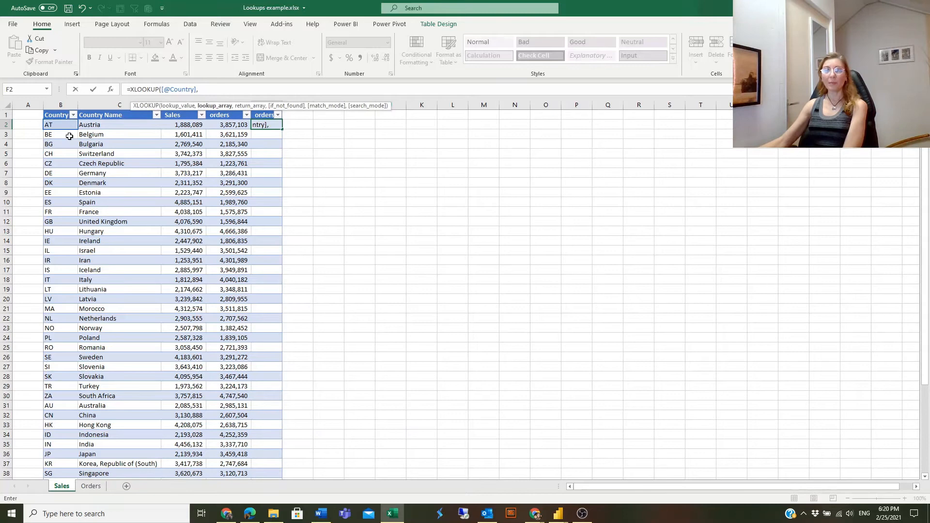
Search the Orders table's Country column and return its Orders column
{"action": "left_click", "coordinate": [90, 486]}
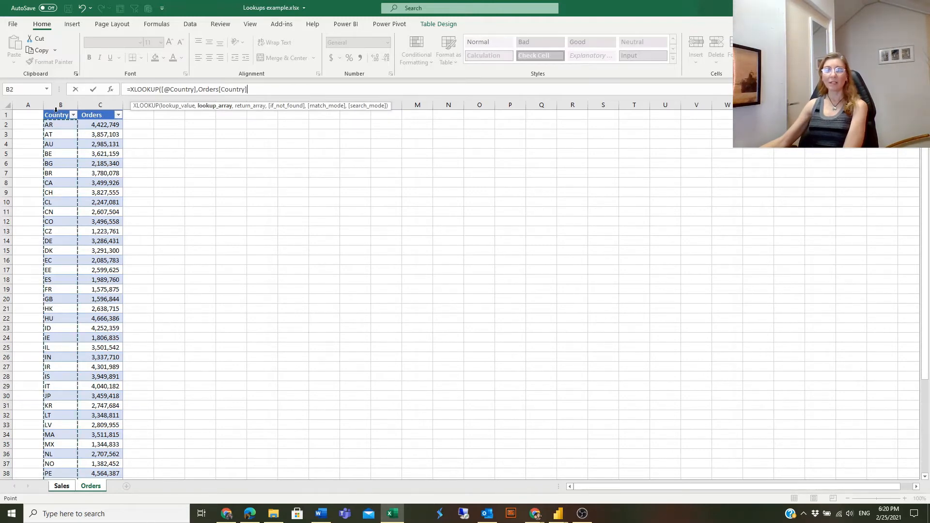
{"action": "mouse_move", "coordinate": [256, 97]}
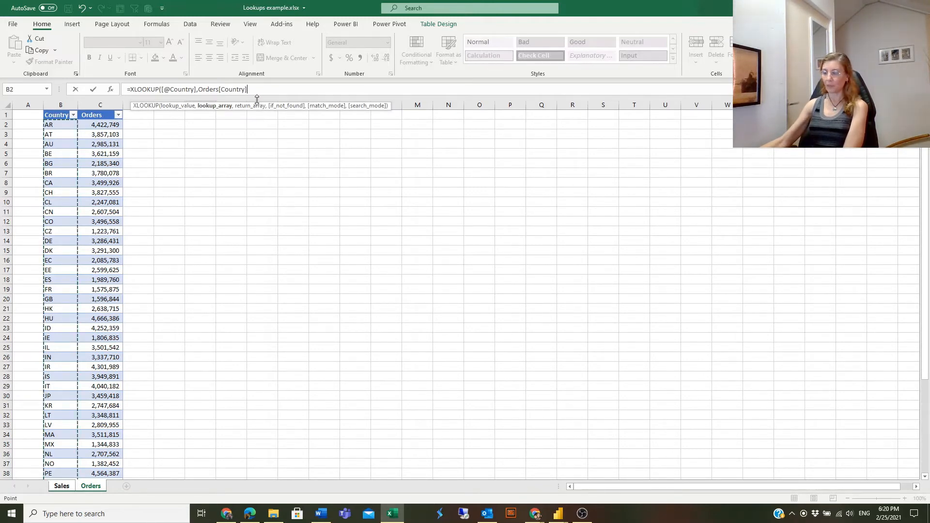
{"action": "type", "text": ","}
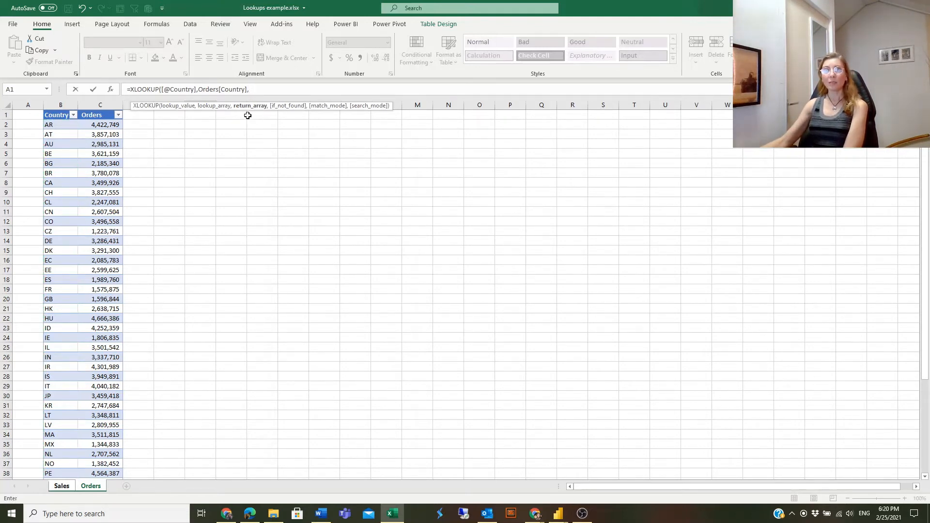
{"action": "mouse_move", "coordinate": [294, 112]}
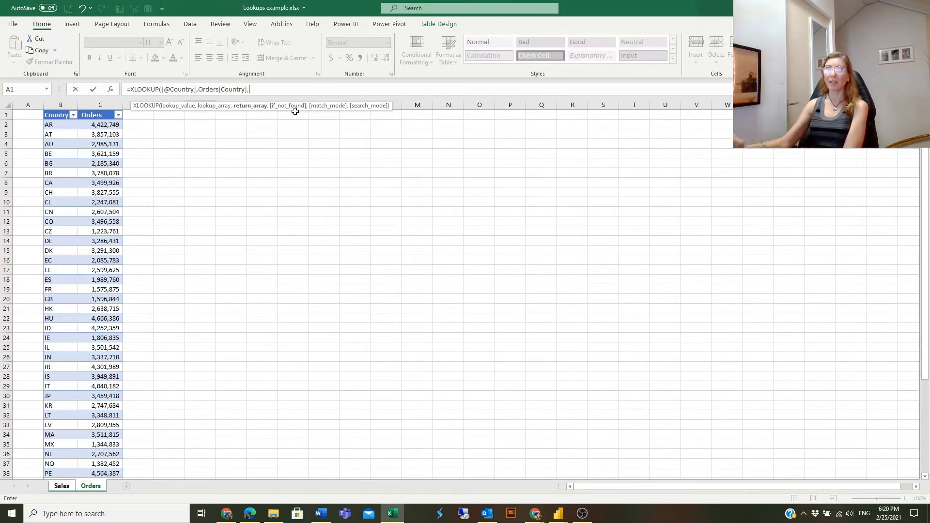
{"action": "mouse_move", "coordinate": [97, 123]}
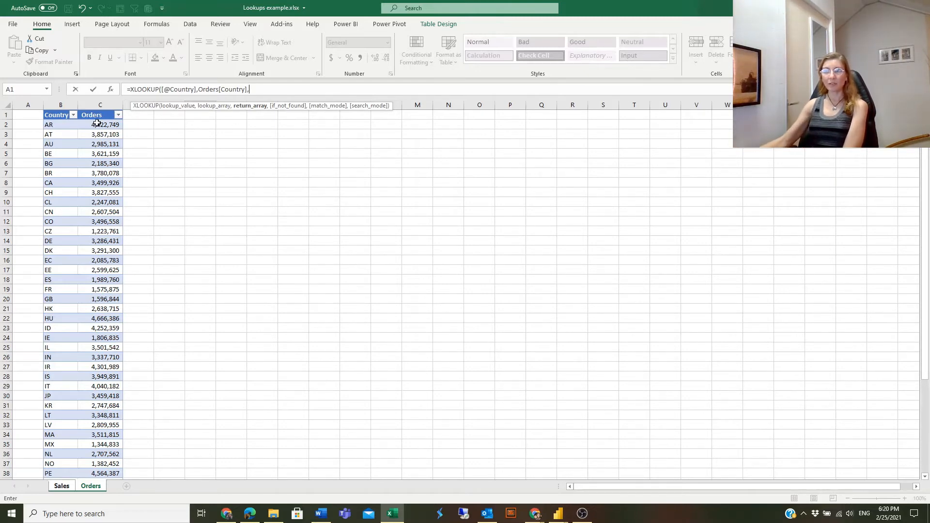
{"action": "left_click", "coordinate": [100, 115]}
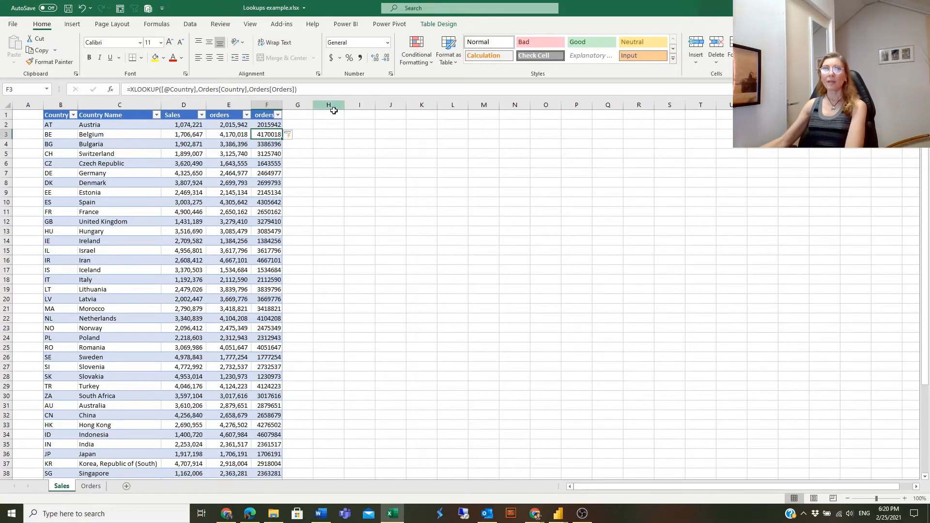
{"action": "left_click", "coordinate": [266, 105]}
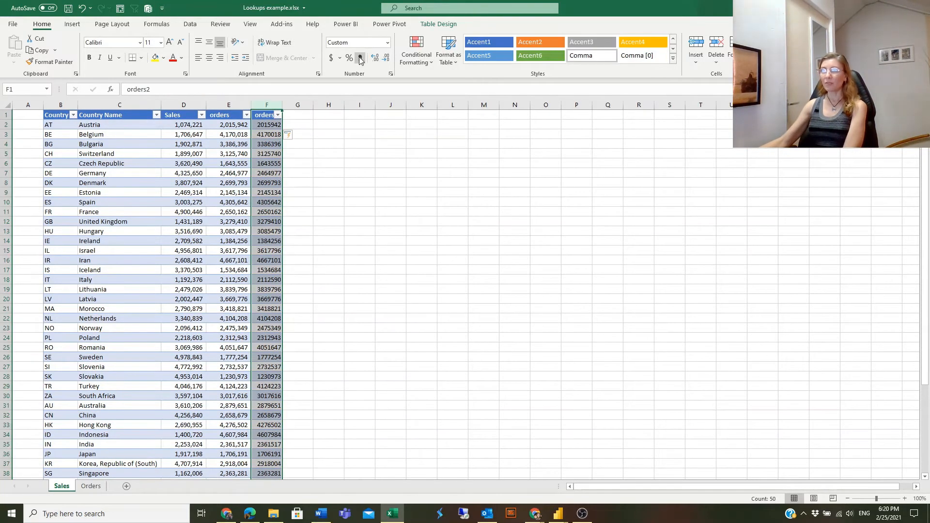
{"action": "left_click", "coordinate": [385, 57]}
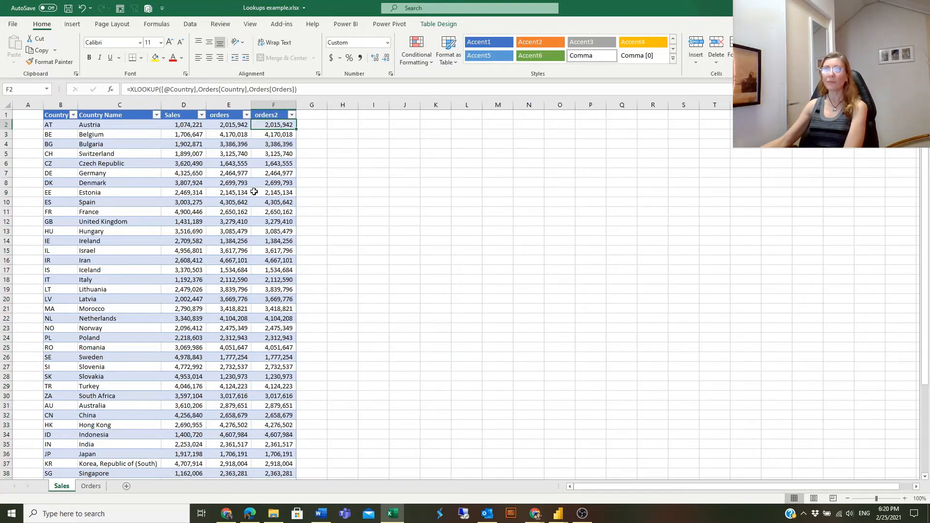
{"action": "mouse_move", "coordinate": [271, 186]}
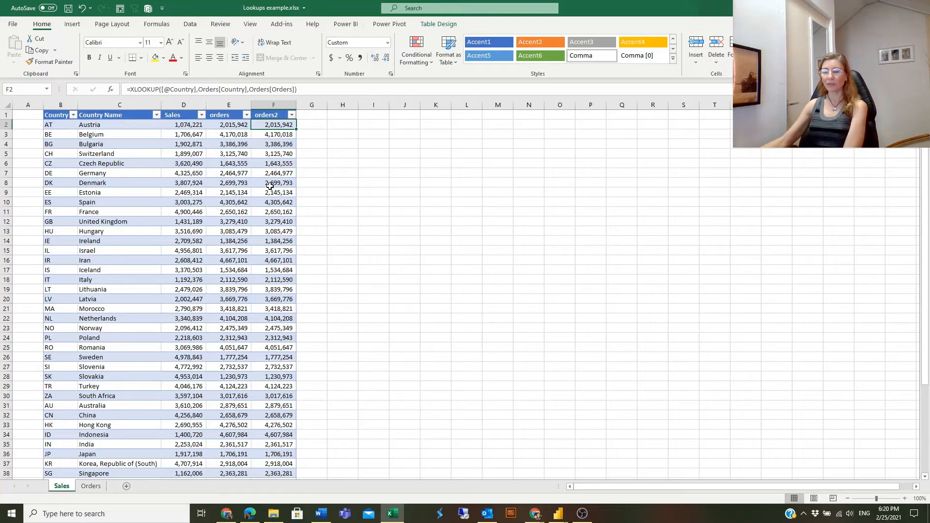
{"action": "scroll", "scroll_direction": "down", "scroll_amount": 3}
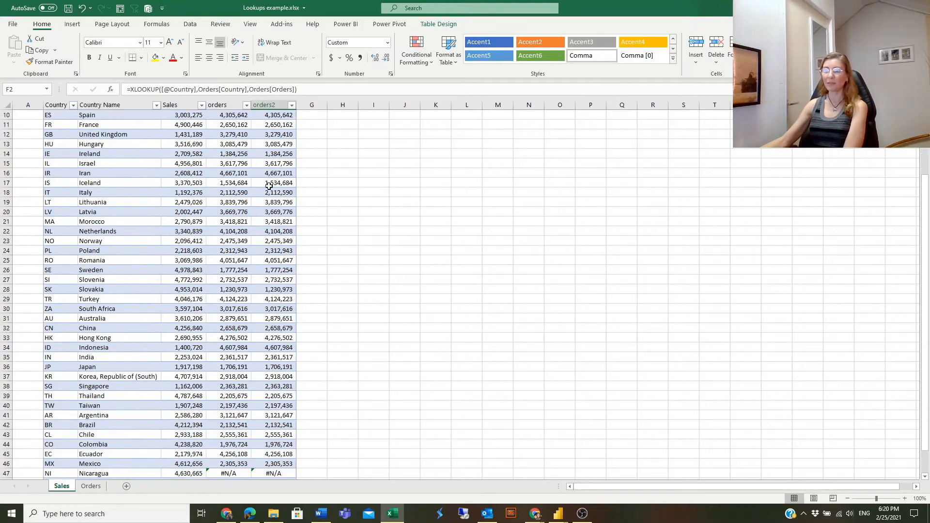
{"action": "scroll", "scroll_direction": "up", "scroll_amount": 3}
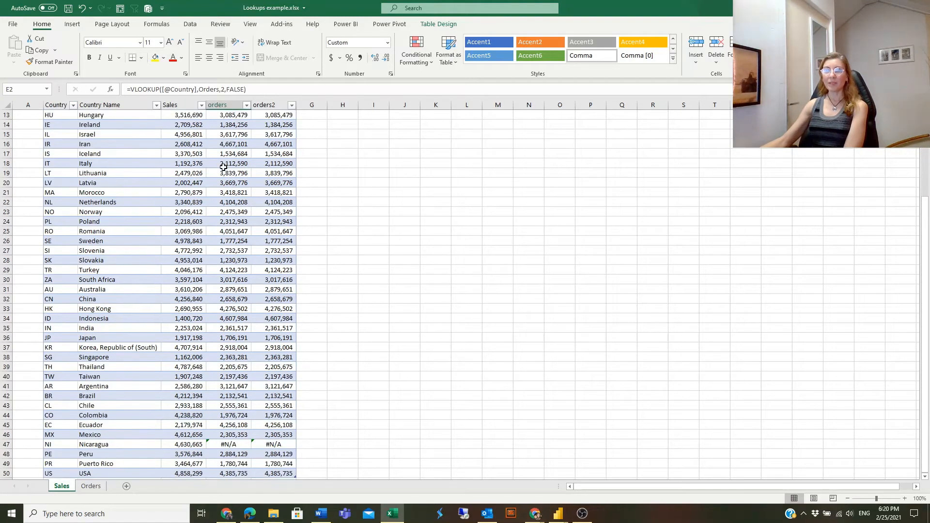
{"action": "scroll", "scroll_direction": "down", "scroll_amount": 3}
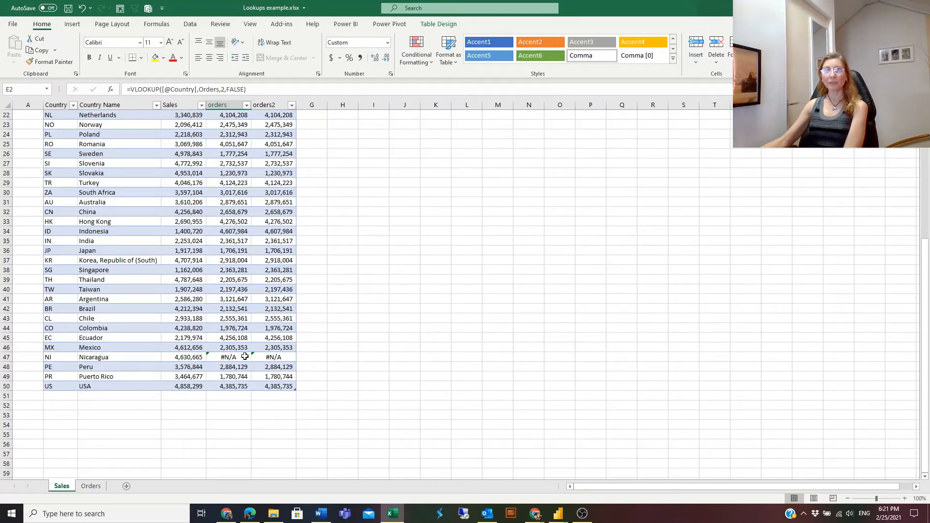
{"action": "mouse_move", "coordinate": [184, 361]}
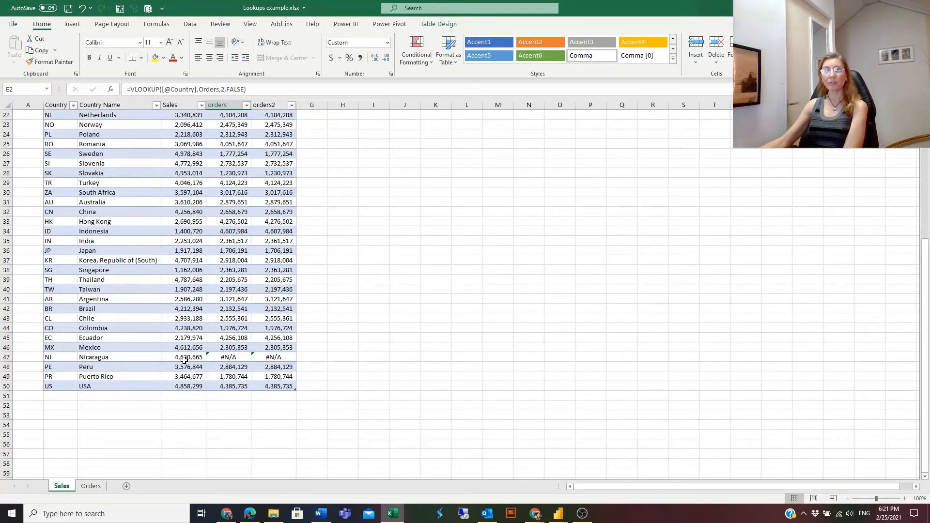
{"action": "left_click", "coordinate": [228, 356]}
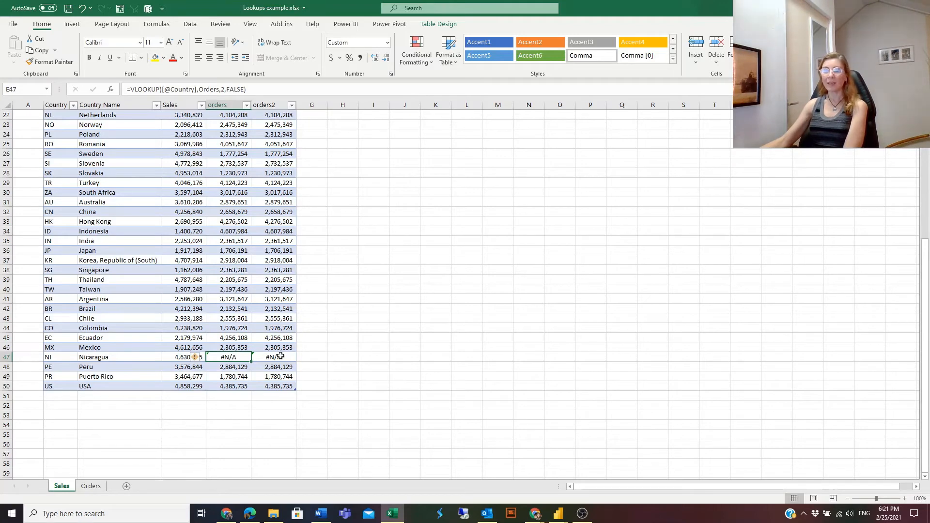
{"action": "left_click", "coordinate": [273, 356]}
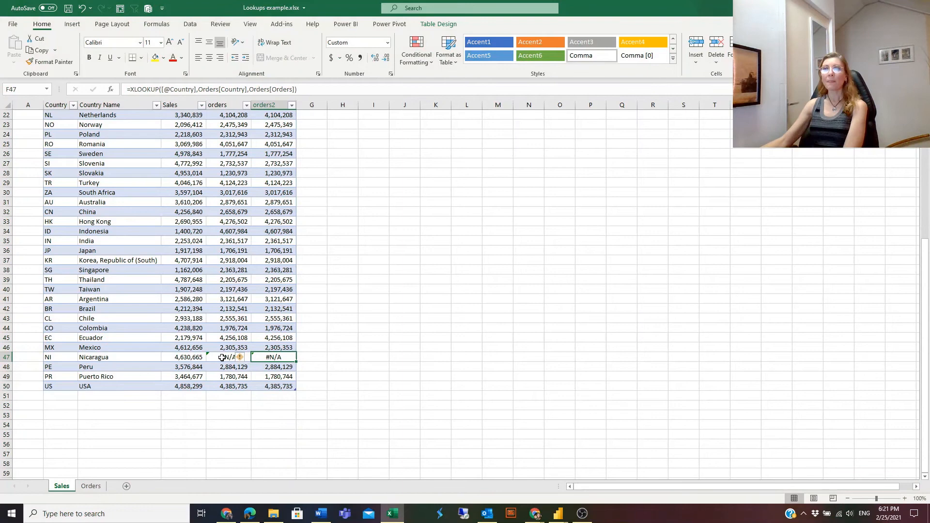
{"action": "left_click", "coordinate": [228, 356]}
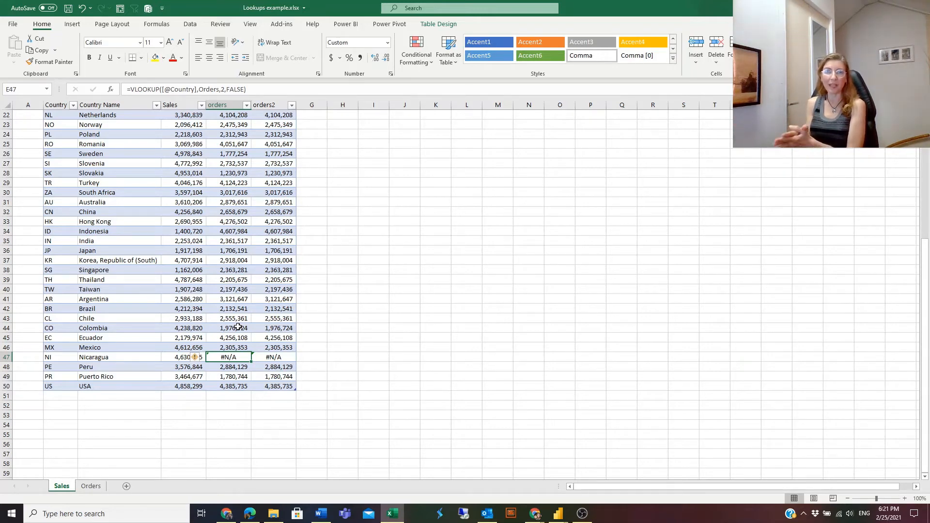
{"action": "scroll", "scroll_direction": "up", "scroll_amount": 3}
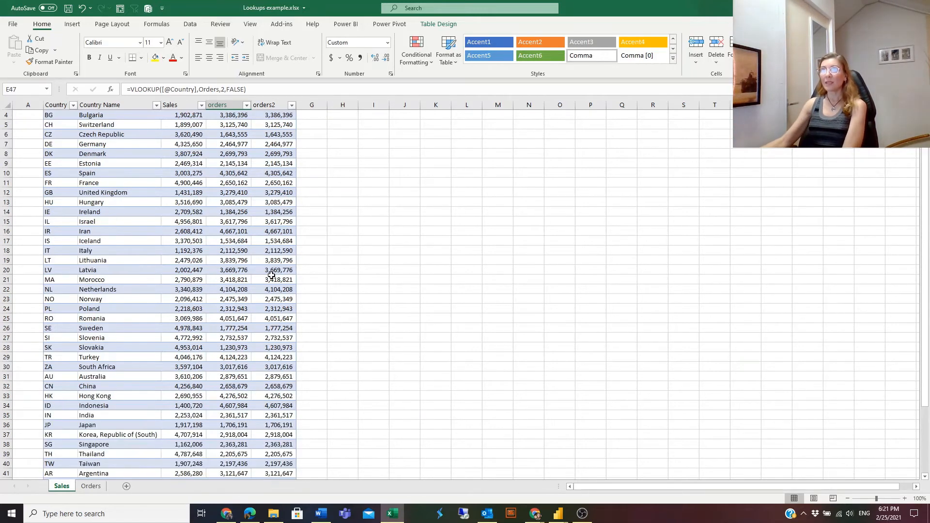
Add "" as the if_not_found argument of the orders2 XLOOKUP
{"action": "left_click", "coordinate": [273, 124]}
{"action": "type", "text": "=XLOOKUP([@Country],Orders[Country],Orders[Orders],)"}
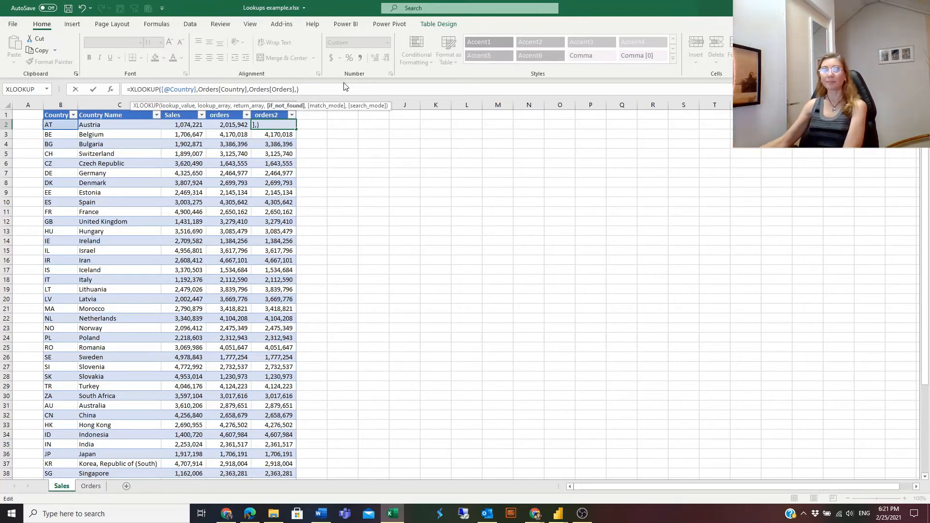
{"action": "mouse_move", "coordinate": [307, 97]}
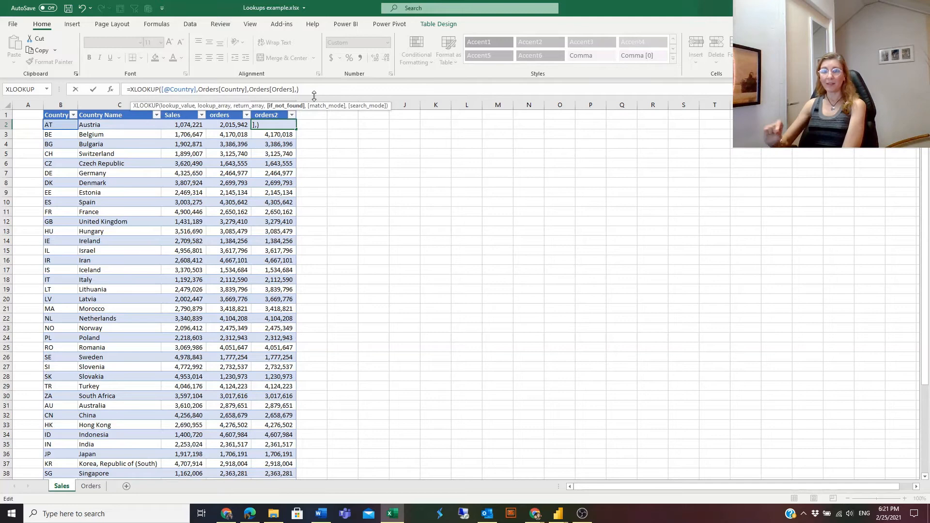
{"action": "type", "text": "\"\""}
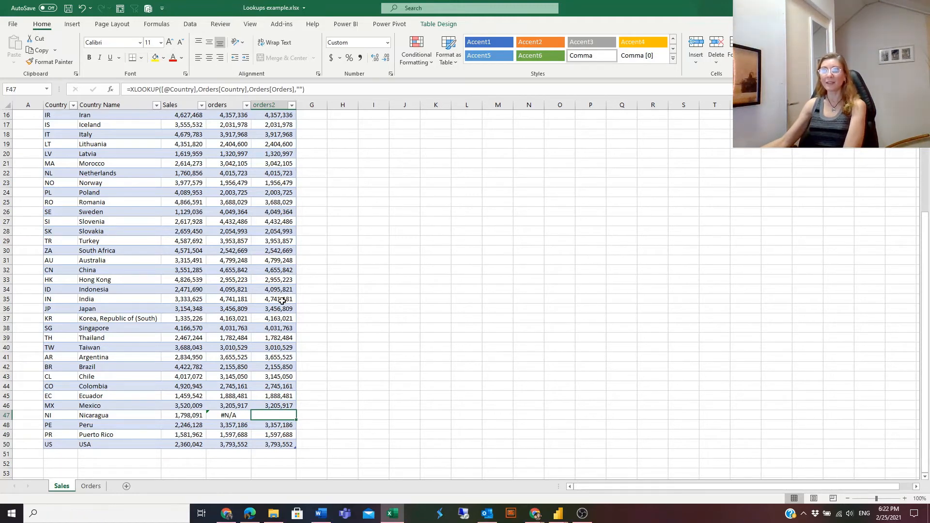
{"action": "scroll", "scroll_direction": "up", "scroll_amount": 3}
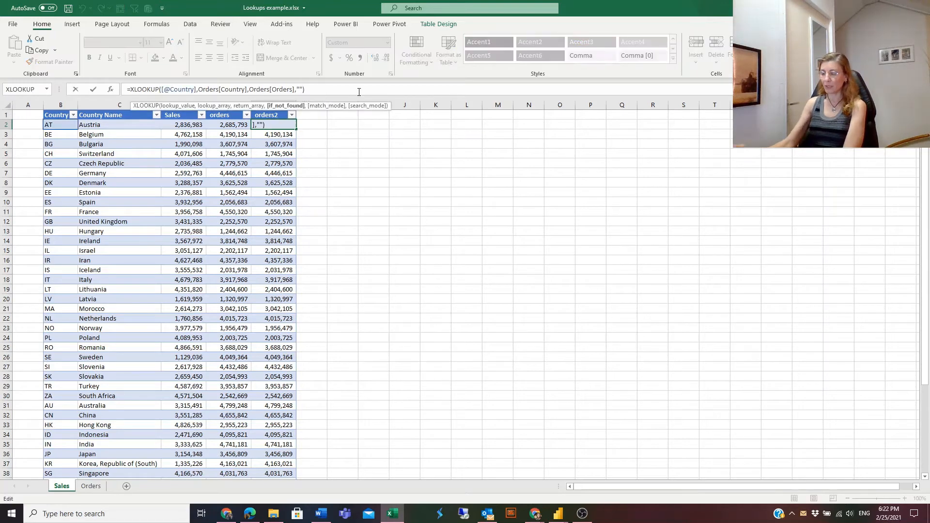
Add match_mode 0 for exact match to the orders2 XLOOKUP
{"action": "type", "text": ","}
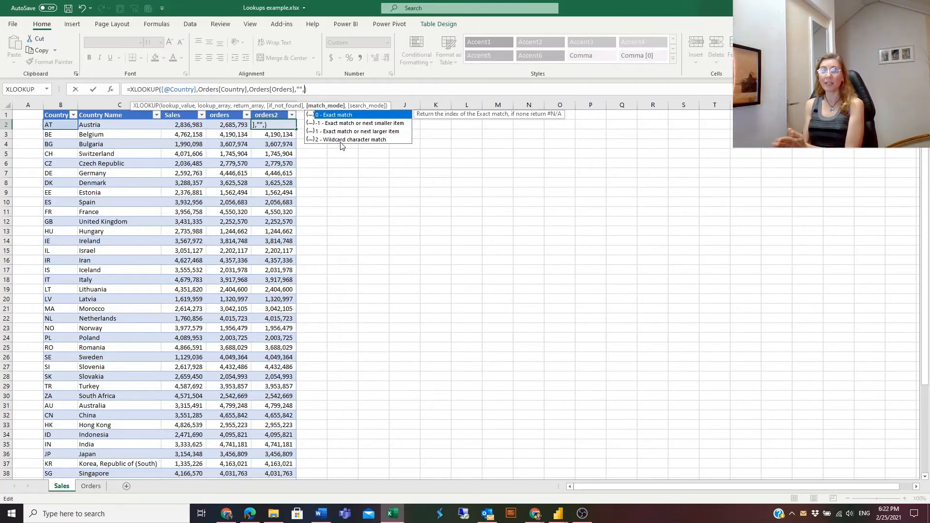
{"action": "type", "text": "0"}
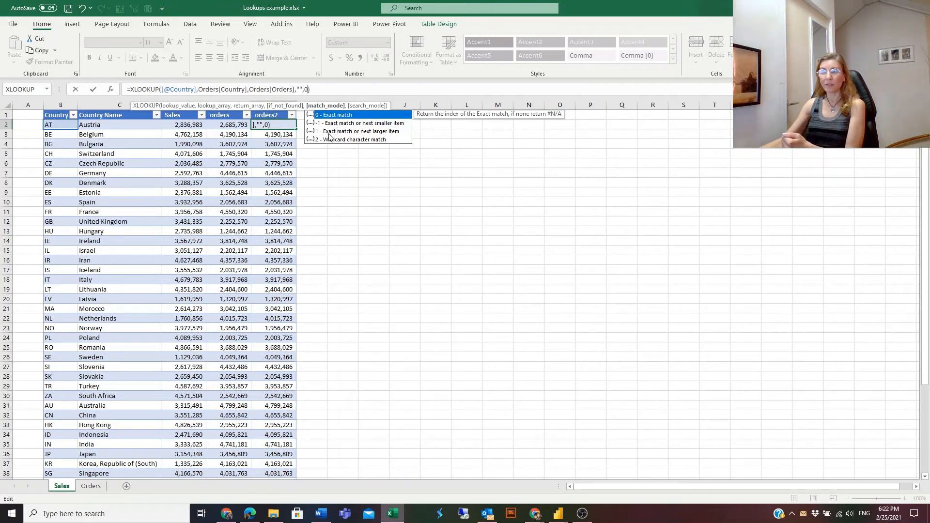
{"action": "mouse_move", "coordinate": [338, 126]}
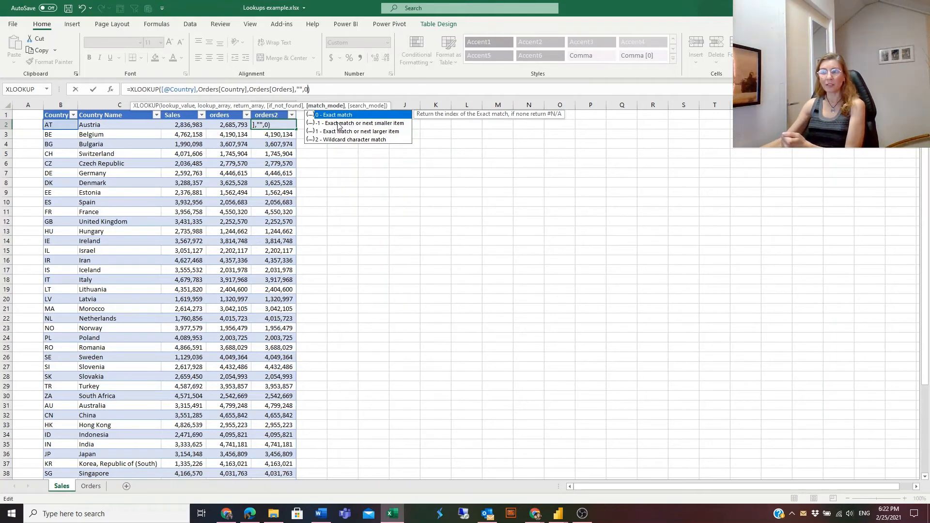
{"action": "mouse_move", "coordinate": [328, 136]}
{"action": "type", "text": ","}
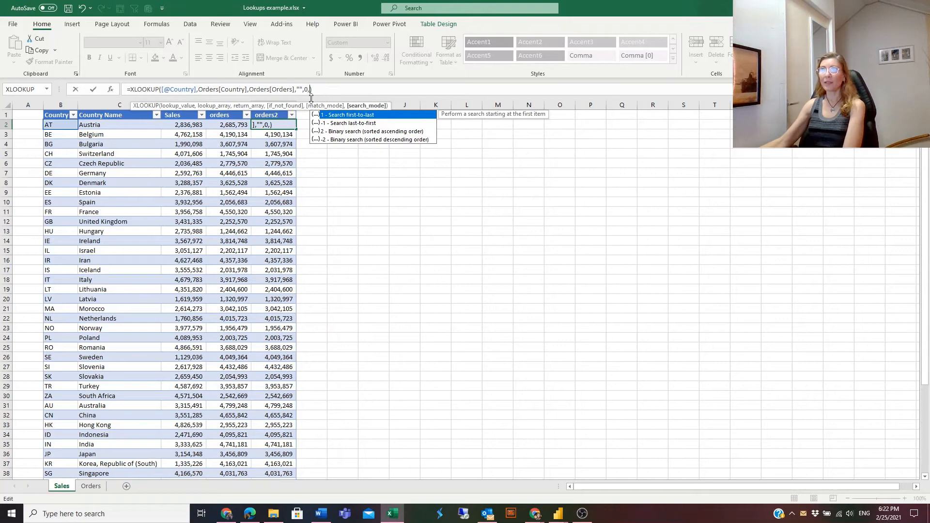
{"action": "mouse_move", "coordinate": [375, 146]}
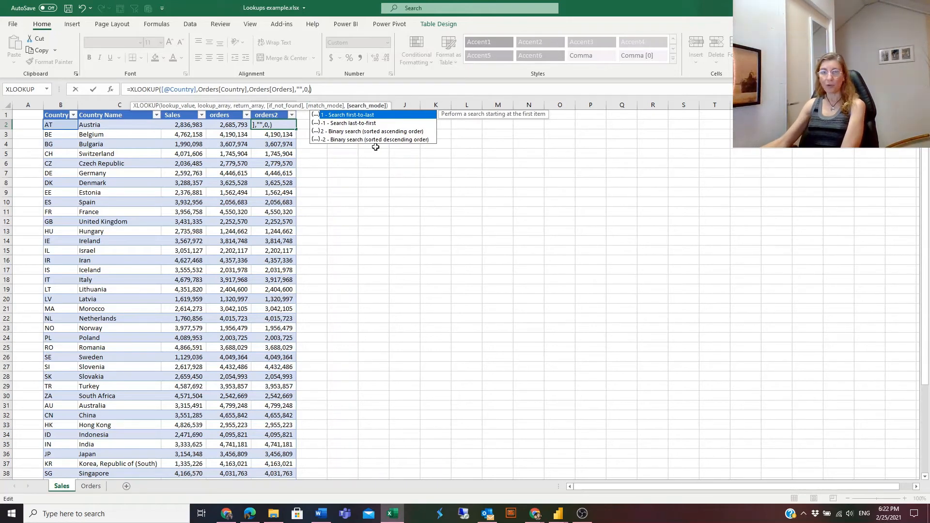
{"action": "mouse_move", "coordinate": [361, 145]}
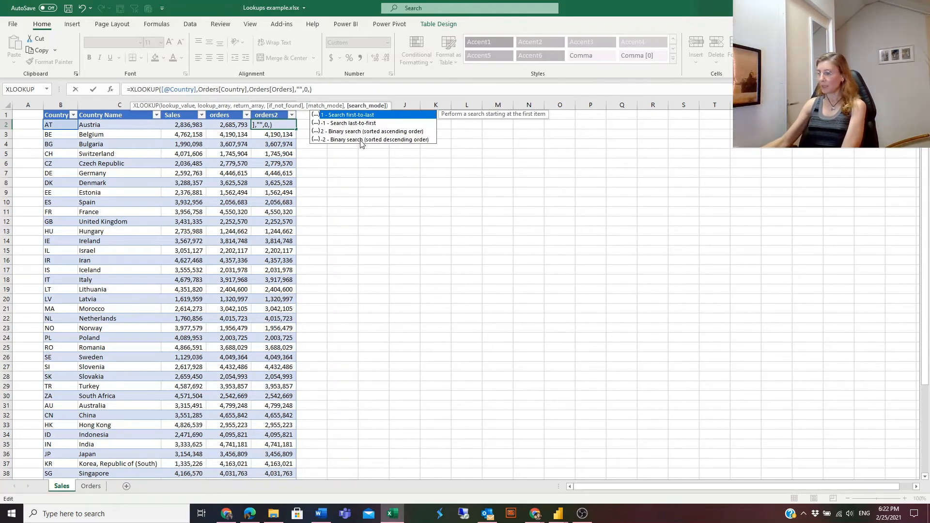
Add search_mode 1 and confirm the XLOOKUP so orders2 fills for every country
{"action": "type", "text": "1"}
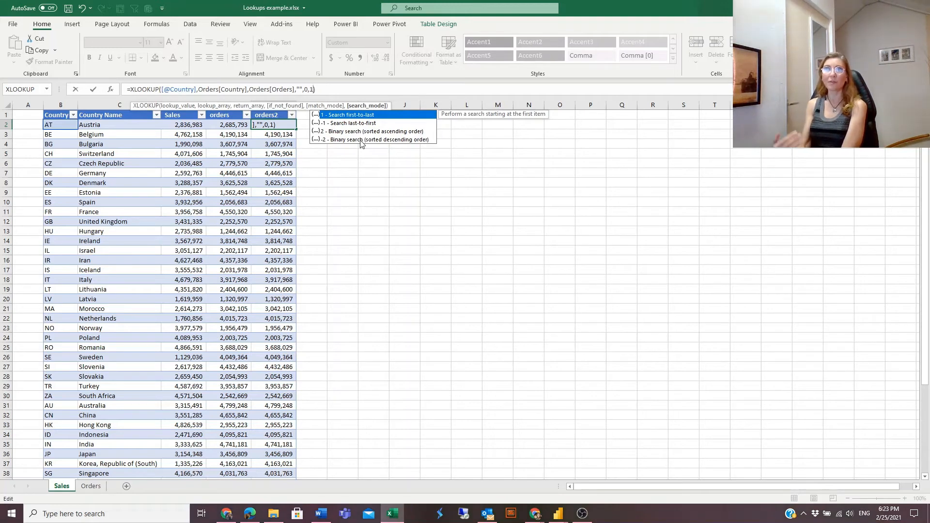
{"action": "mouse_move", "coordinate": [361, 129]}
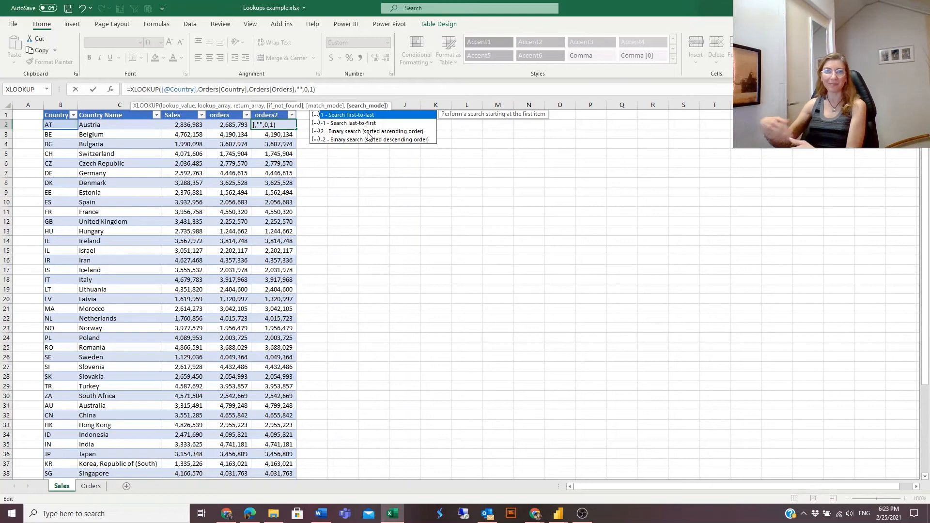
{"action": "mouse_move", "coordinate": [324, 133]}
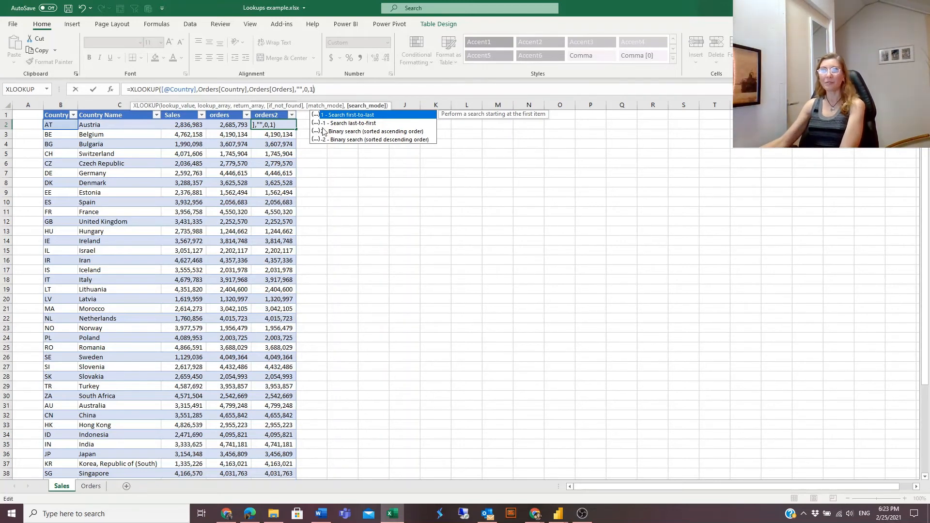
{"action": "mouse_move", "coordinate": [346, 146]}
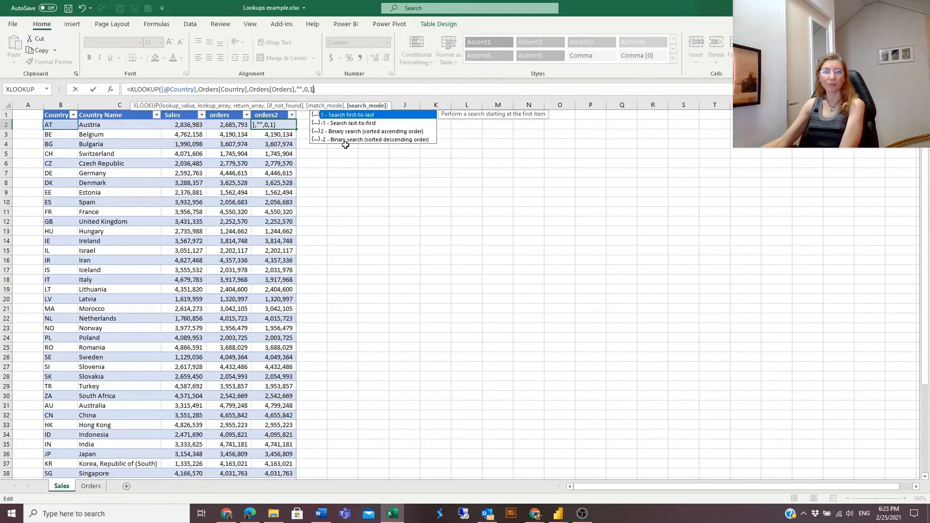
{"action": "mouse_move", "coordinate": [356, 164]}
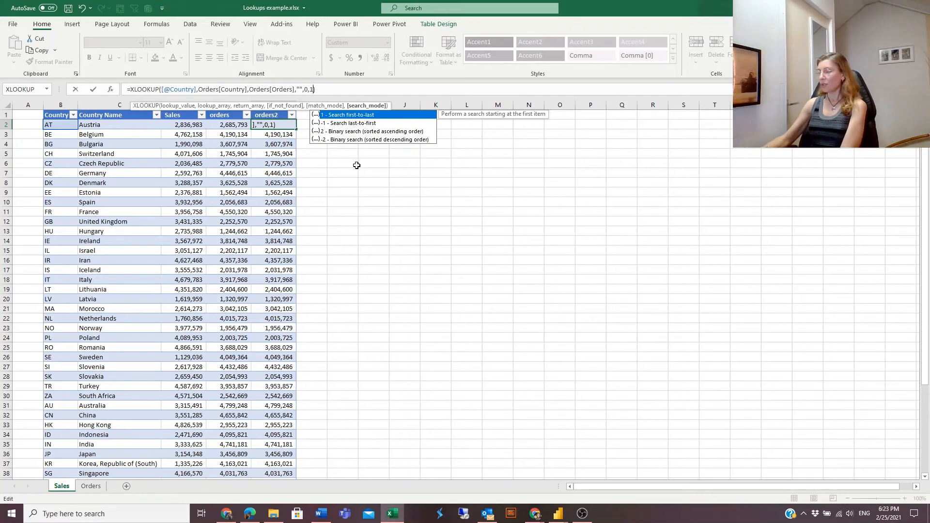
{"action": "key", "text": "Return"}
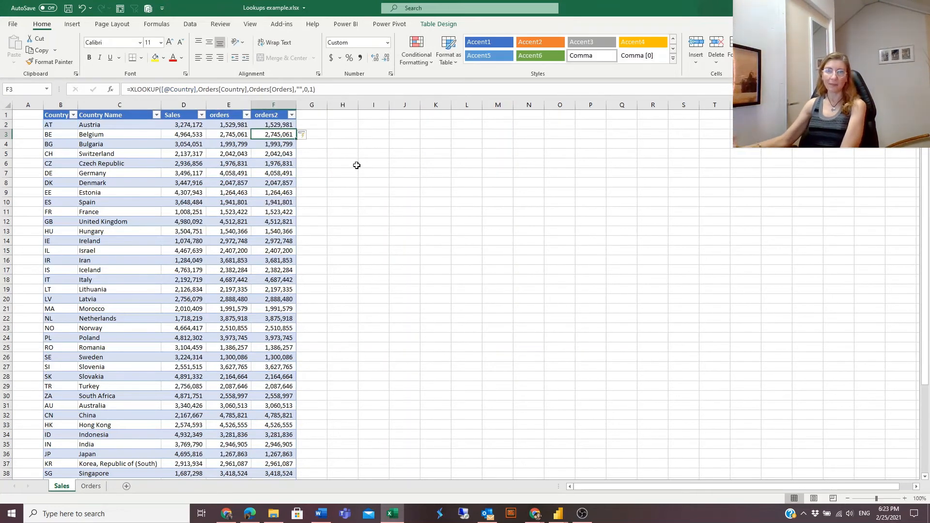
Compare the orders2 XLOOKUP with the orders VLOOKUP, then go to the Orders sheet
{"action": "left_click", "coordinate": [273, 125]}
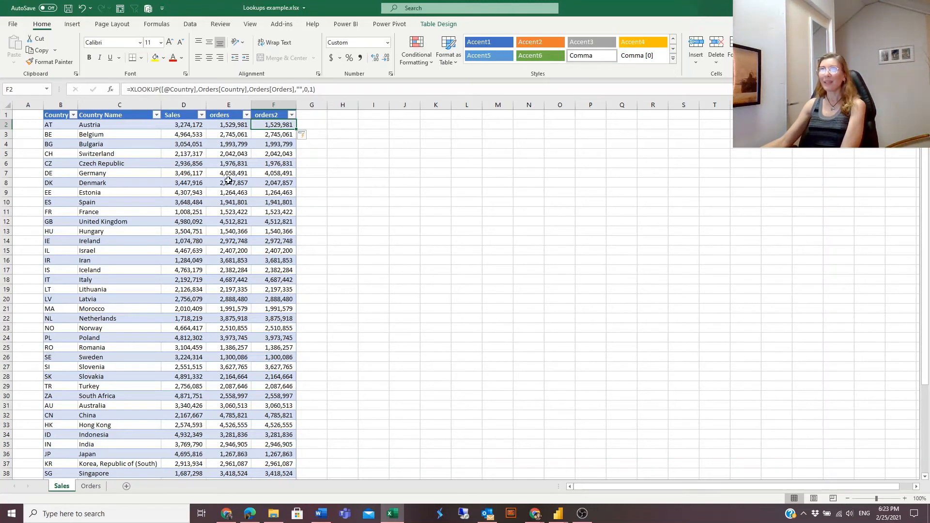
{"action": "left_click", "coordinate": [229, 125]}
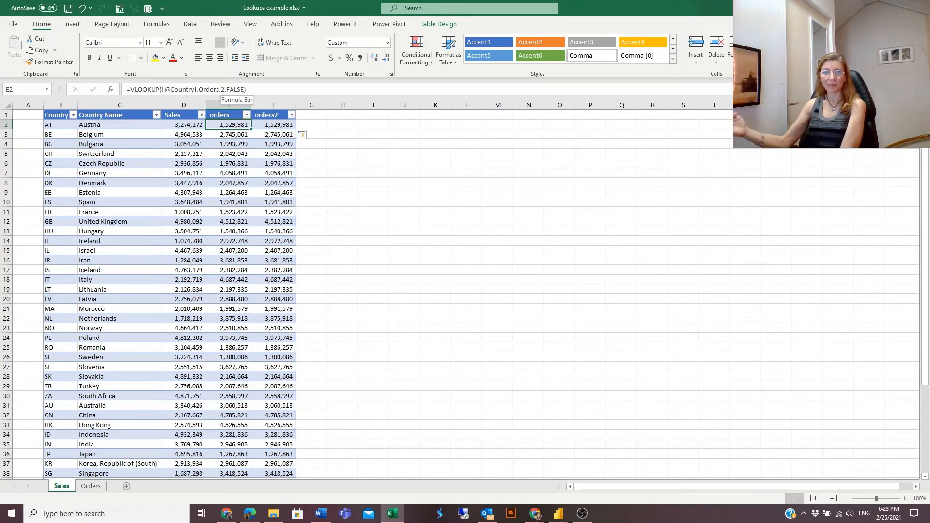
{"action": "mouse_move", "coordinate": [147, 473]}
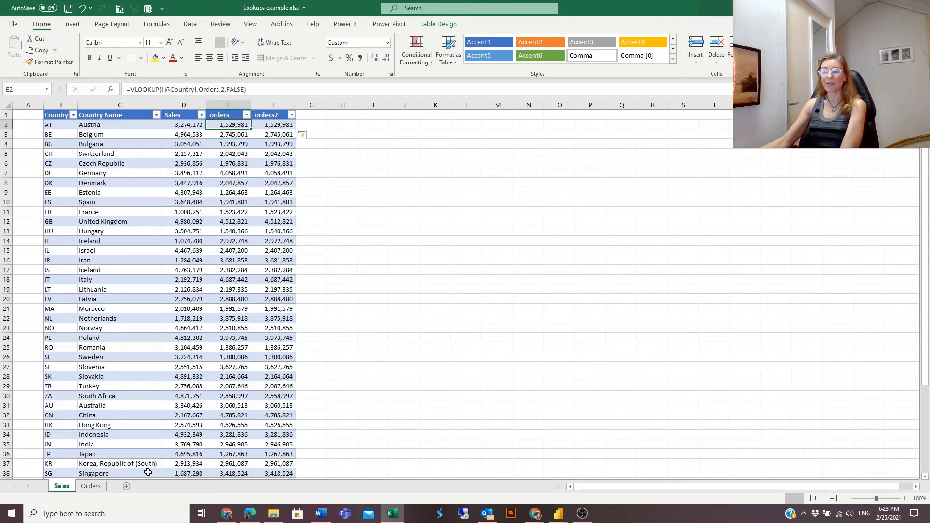
{"action": "left_click", "coordinate": [90, 485]}
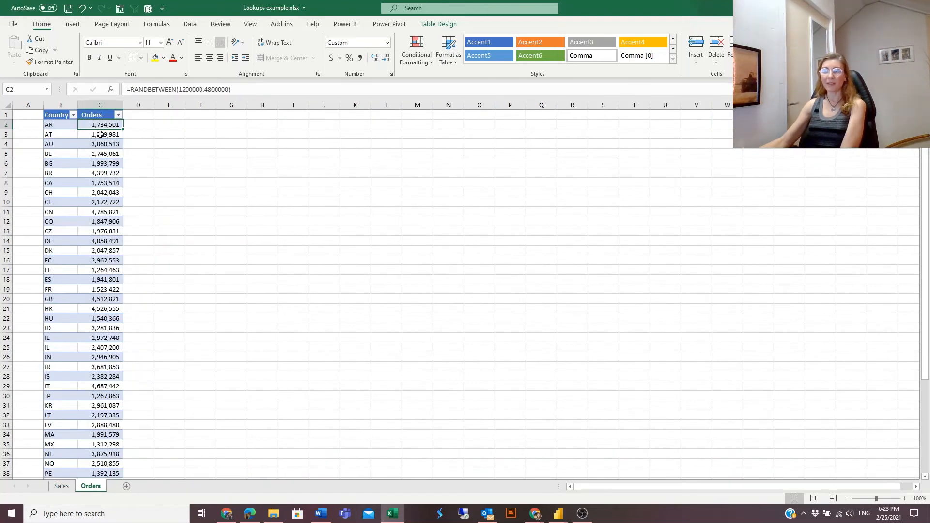
Insert a blank column before Orders on the Orders sheet, then return to the Sales sheet
{"action": "right_click", "coordinate": [100, 114]}
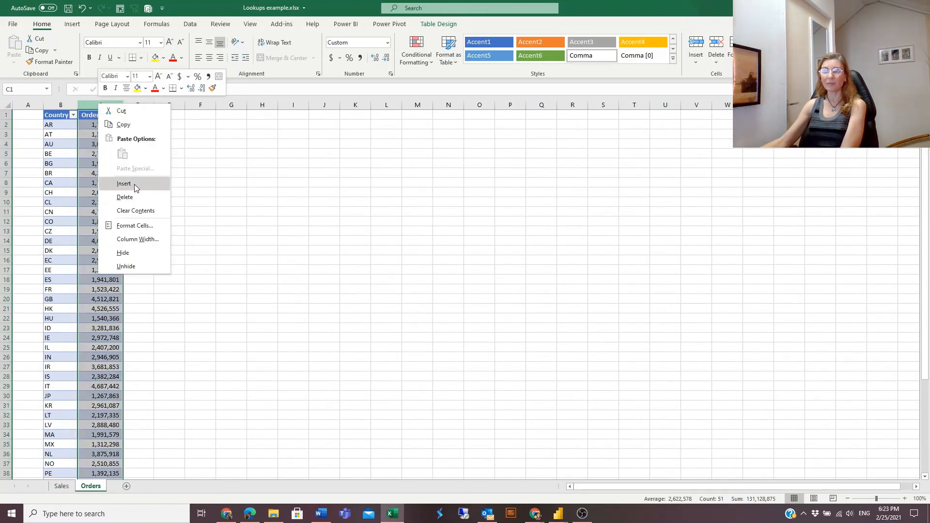
{"action": "left_click", "coordinate": [124, 183]}
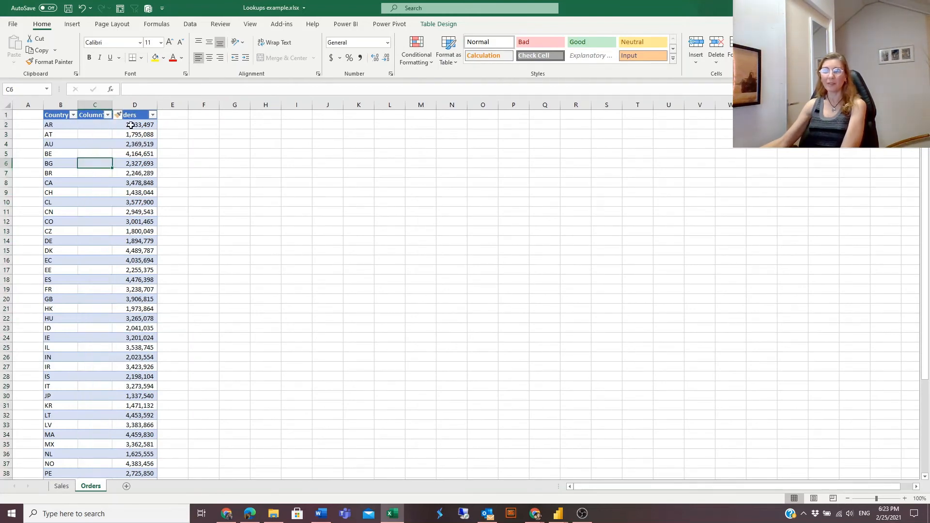
{"action": "left_click", "coordinate": [134, 125]}
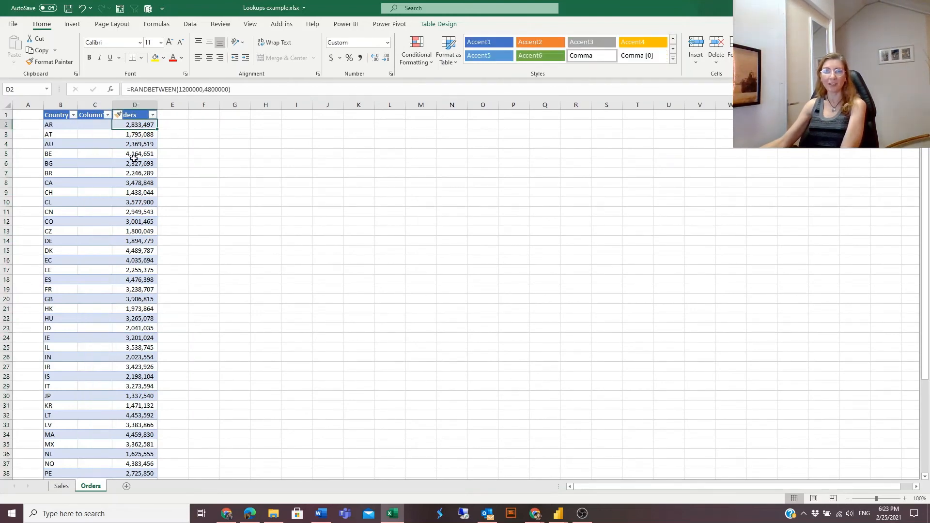
{"action": "left_click", "coordinate": [60, 485]}
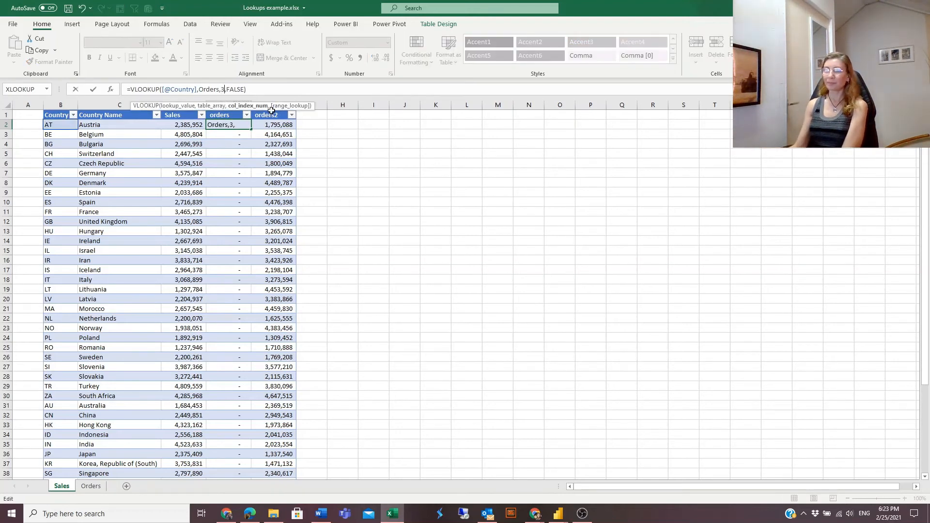
Commit the VLOOKUP with column index 3 so orders matches orders2 again
{"action": "key", "text": "Return"}
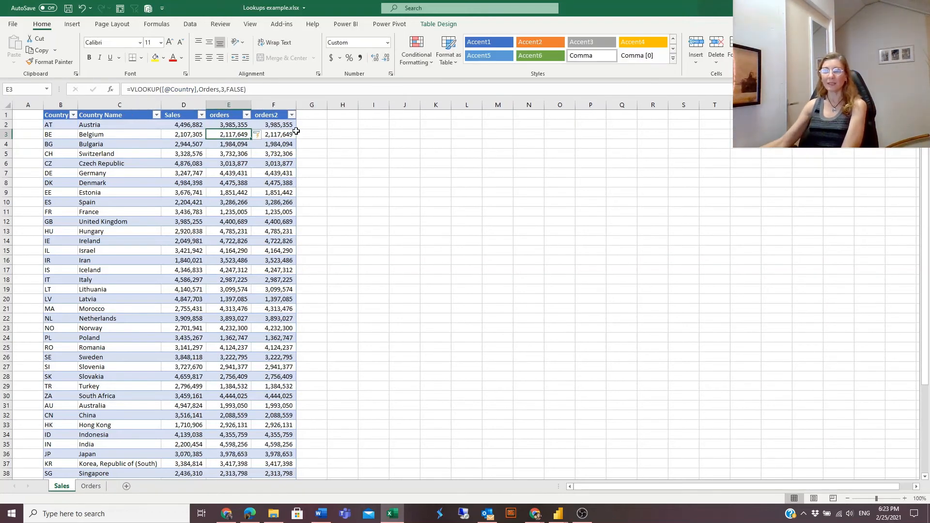
{"action": "left_click", "coordinate": [228, 125]}
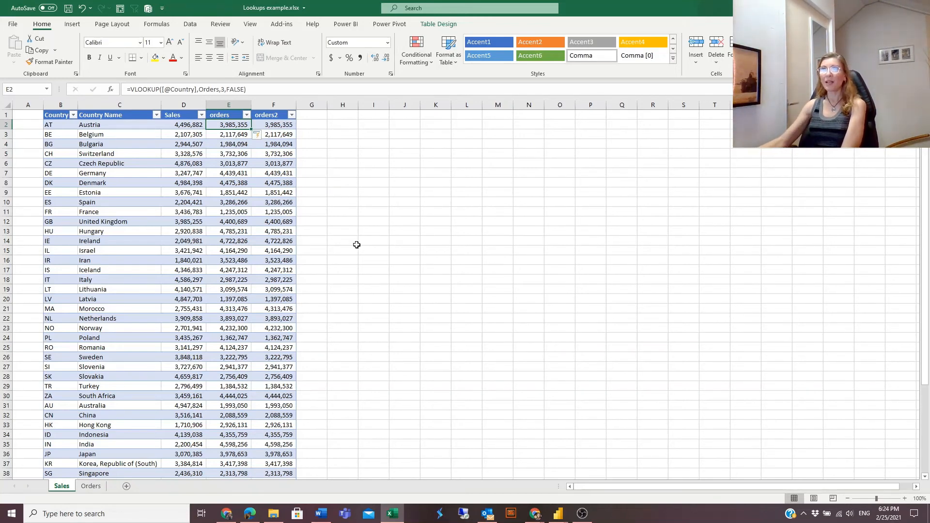
Inspect the XLOOKUP in F2 and the VLOOKUP in E2, then switch to the Orders sheet
{"action": "left_click", "coordinate": [273, 125]}
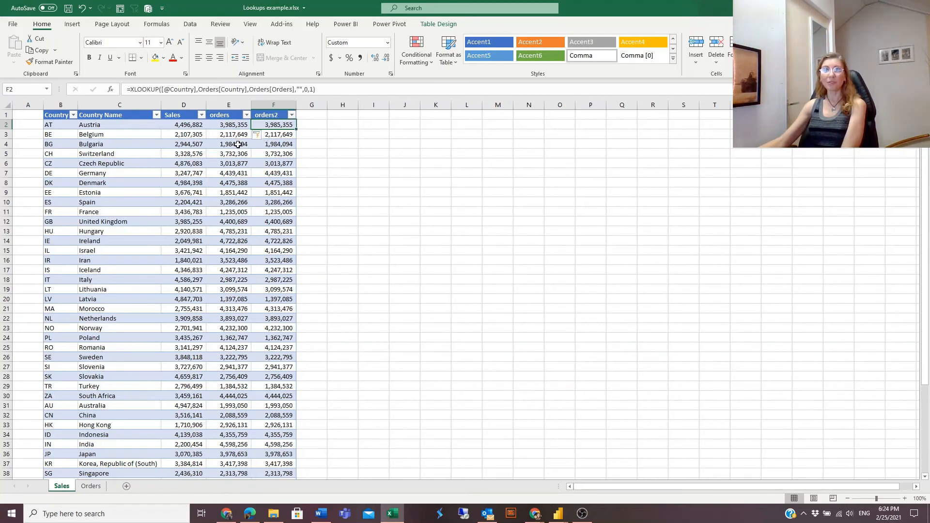
{"action": "mouse_move", "coordinate": [243, 158]}
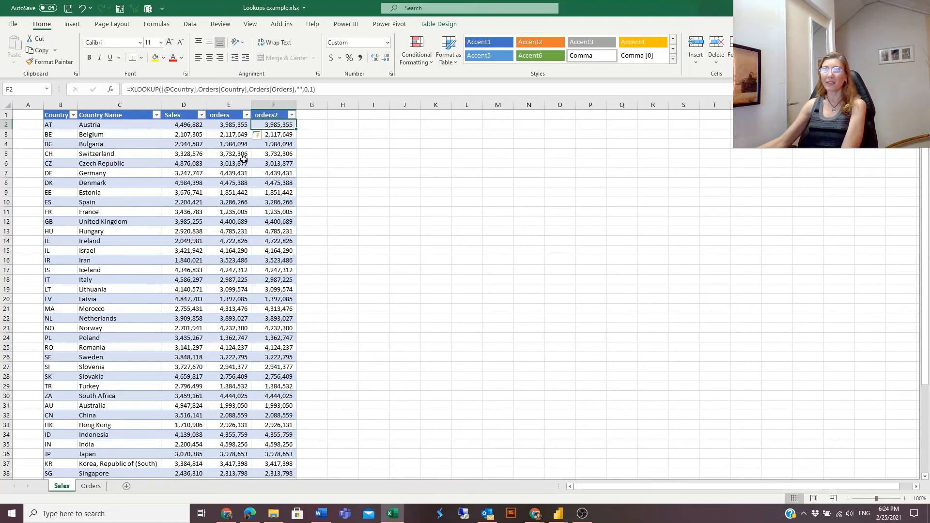
{"action": "mouse_move", "coordinate": [240, 86]}
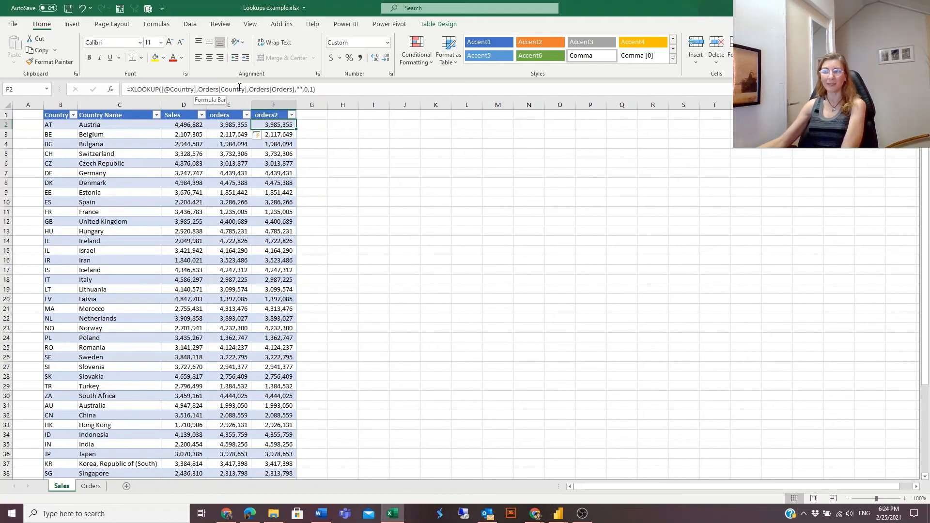
{"action": "mouse_move", "coordinate": [264, 250]}
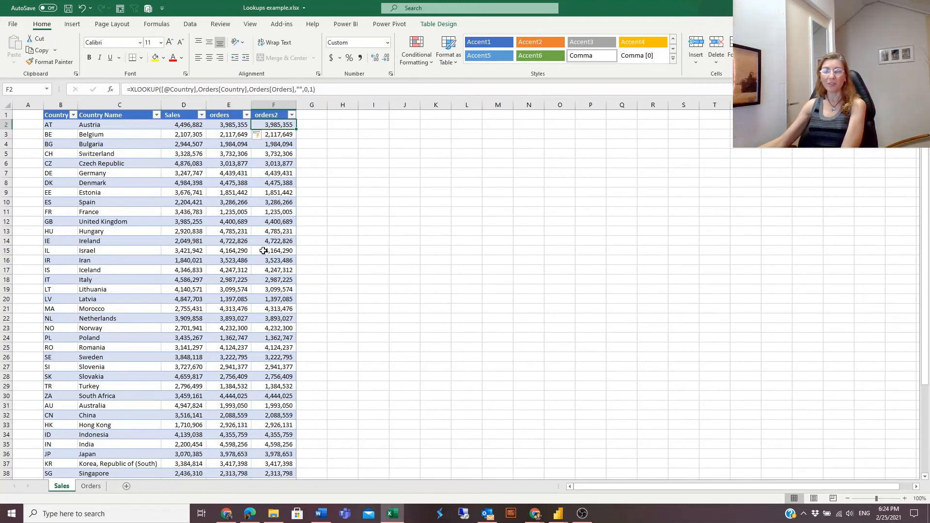
{"action": "mouse_move", "coordinate": [266, 254]}
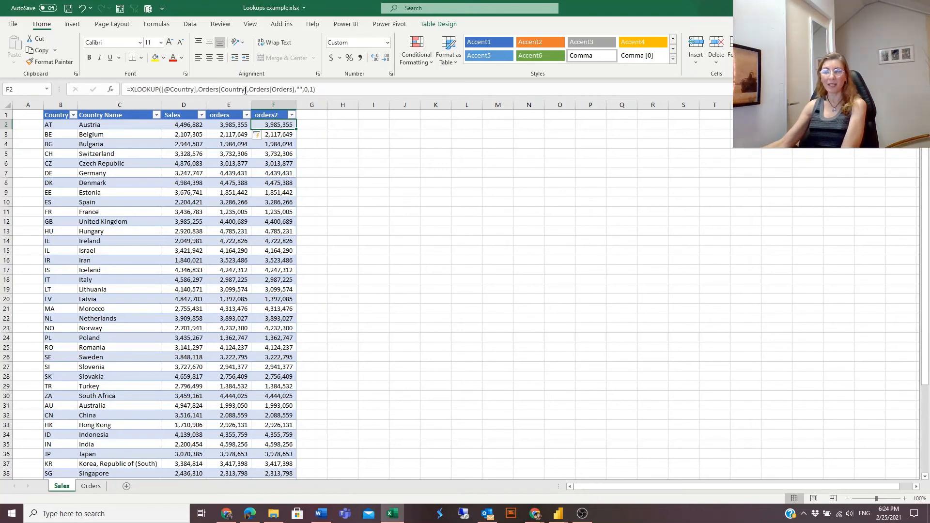
{"action": "mouse_move", "coordinate": [289, 233]}
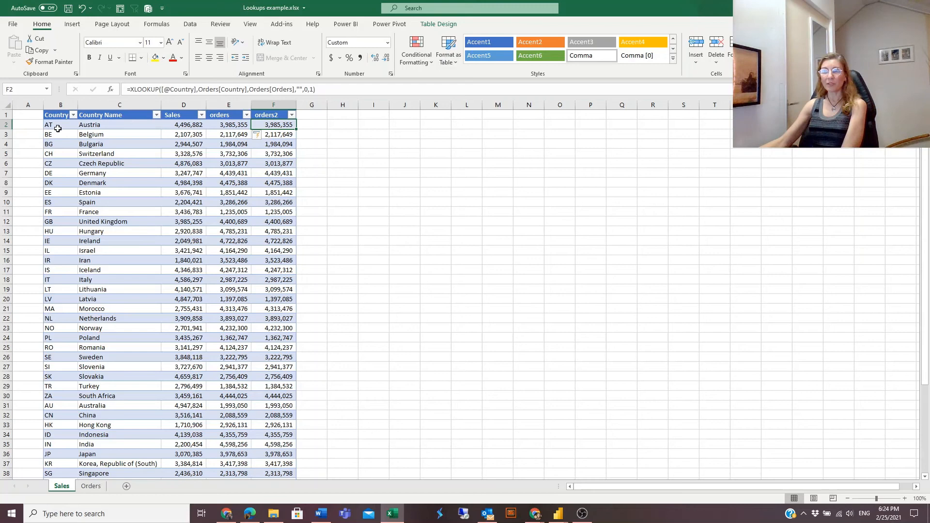
{"action": "left_click", "coordinate": [229, 125]}
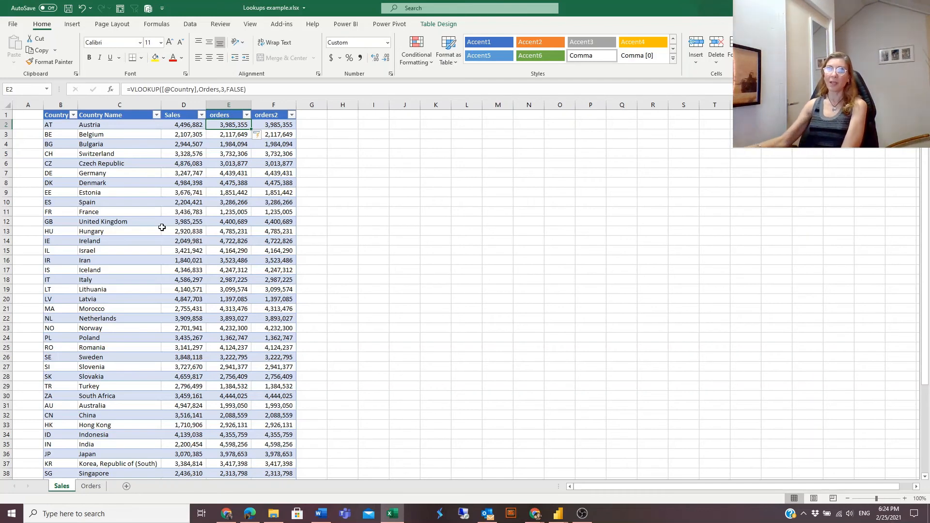
{"action": "mouse_move", "coordinate": [60, 127]}
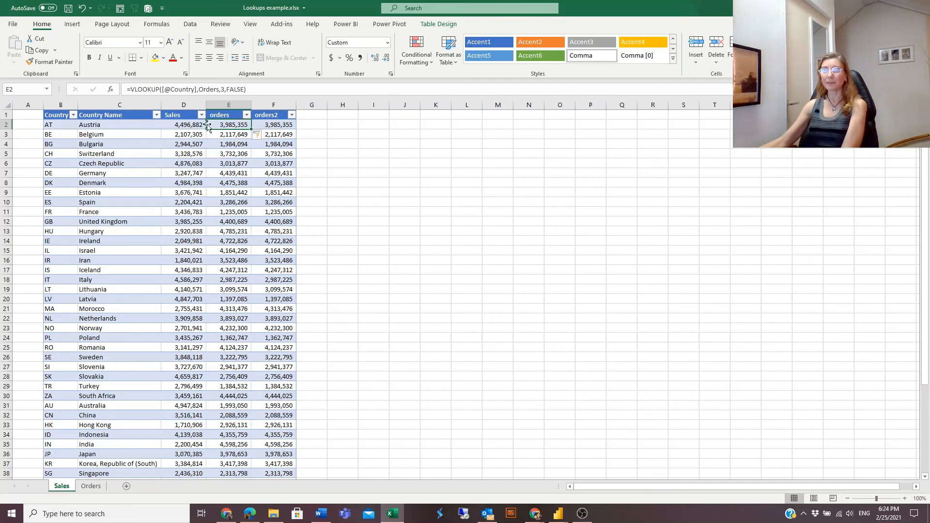
{"action": "mouse_move", "coordinate": [56, 125]}
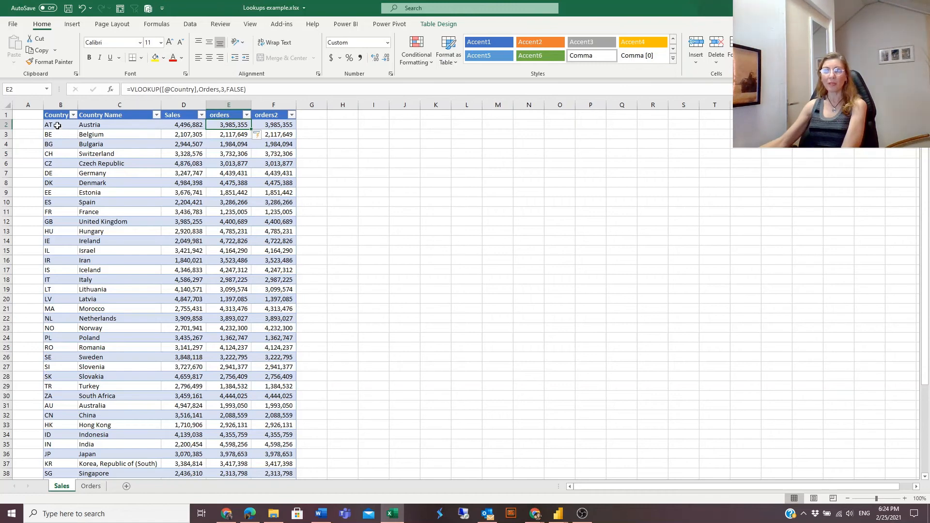
{"action": "mouse_move", "coordinate": [108, 437]}
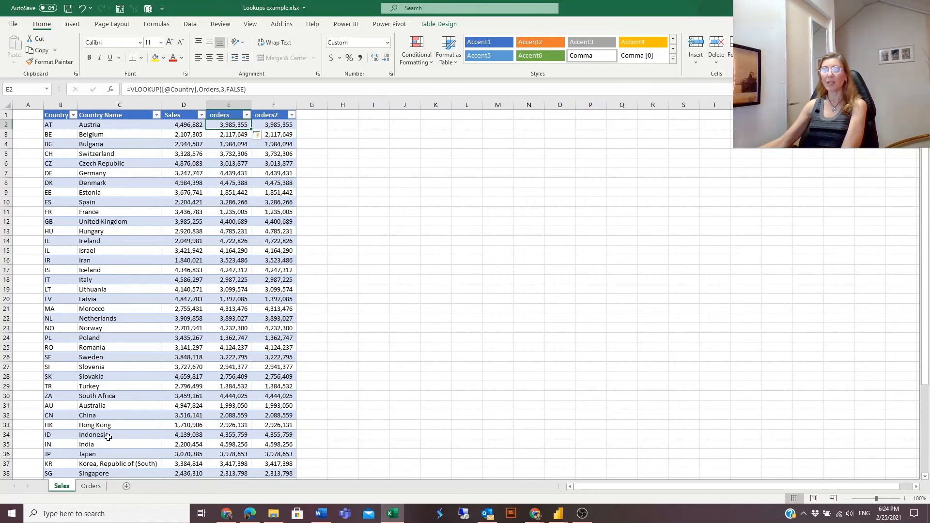
{"action": "left_click", "coordinate": [90, 486]}
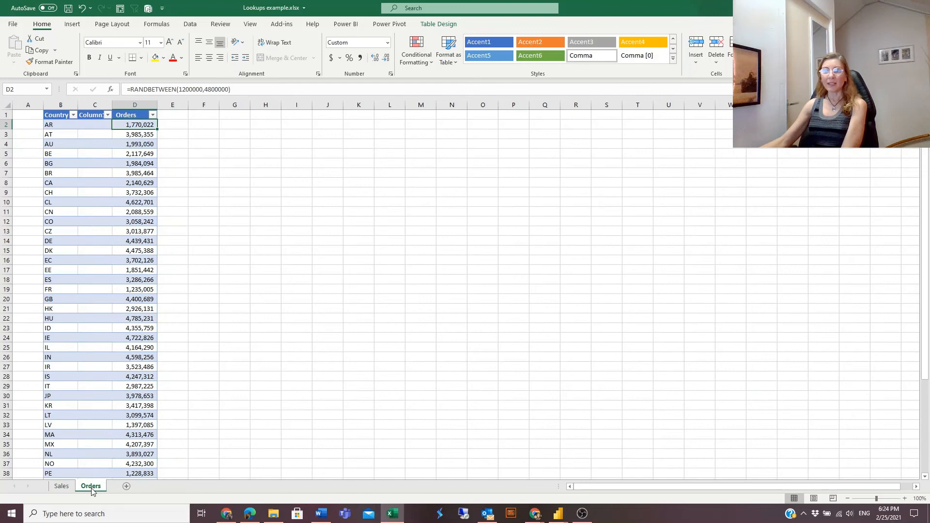
Check the first country code in B2 on Orders, then return to Sales
{"action": "left_click", "coordinate": [60, 125]}
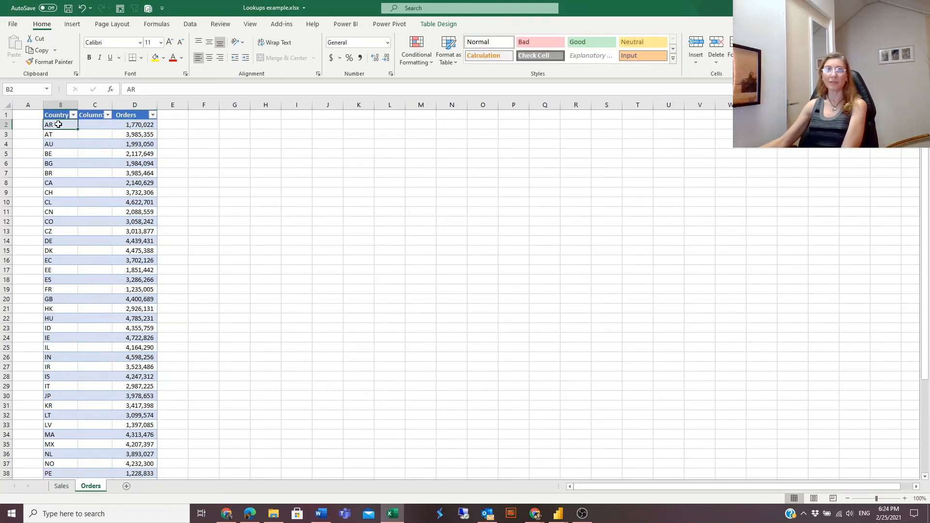
{"action": "mouse_move", "coordinate": [97, 218]}
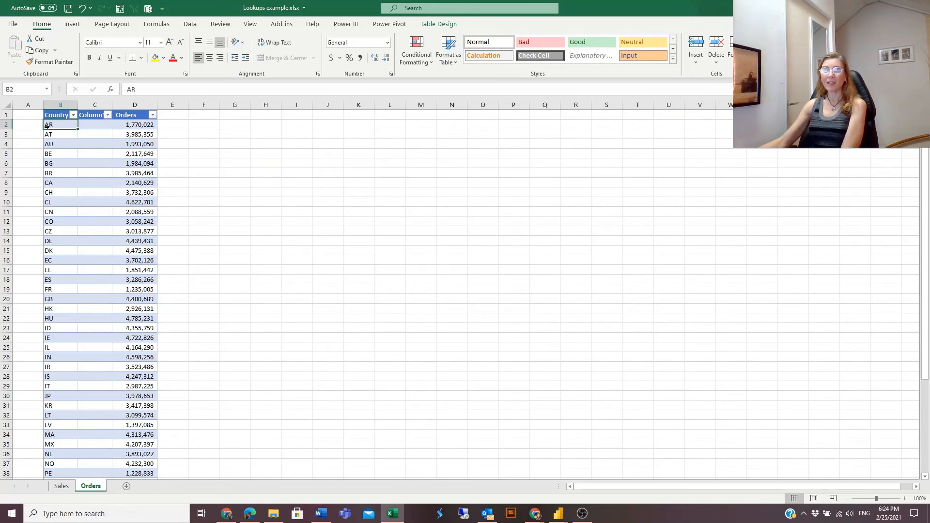
{"action": "mouse_move", "coordinate": [60, 186]}
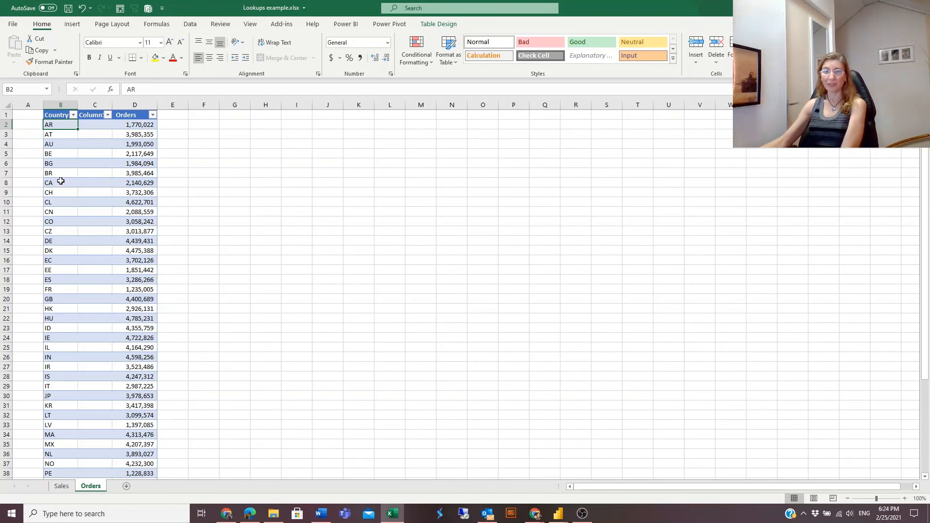
{"action": "left_click", "coordinate": [60, 485]}
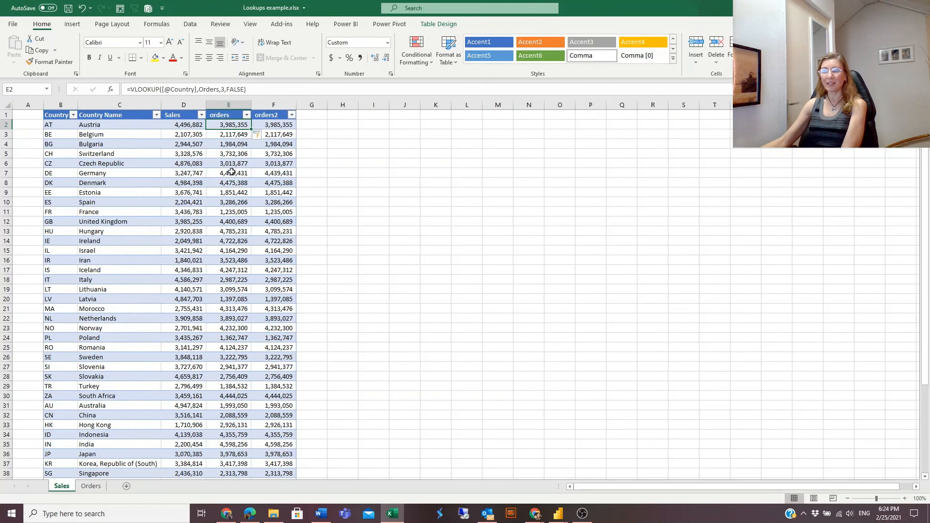
{"action": "left_click", "coordinate": [273, 125]}
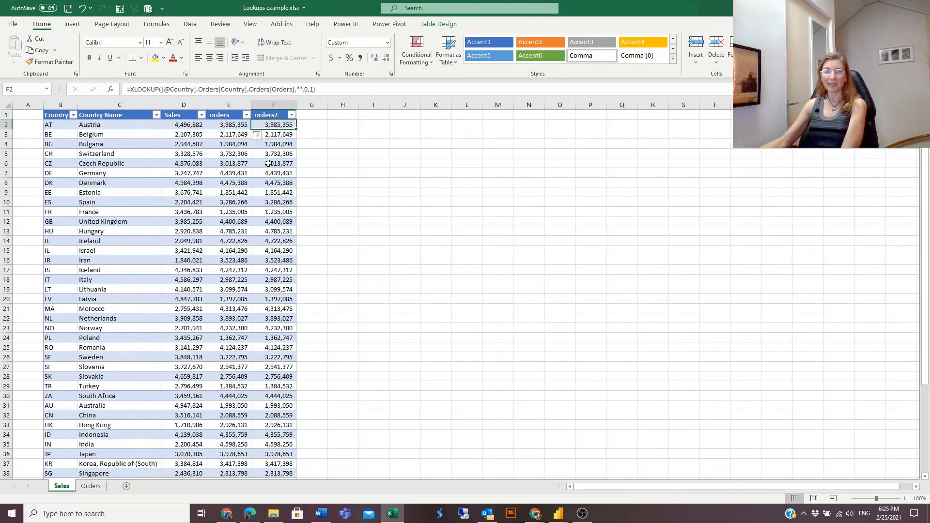
{"action": "mouse_move", "coordinate": [239, 213]}
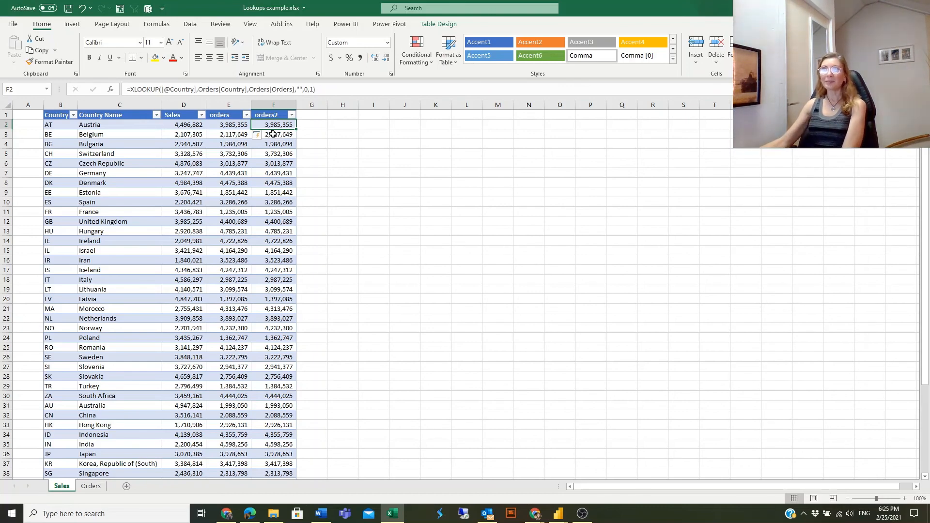
{"action": "left_click", "coordinate": [274, 133]}
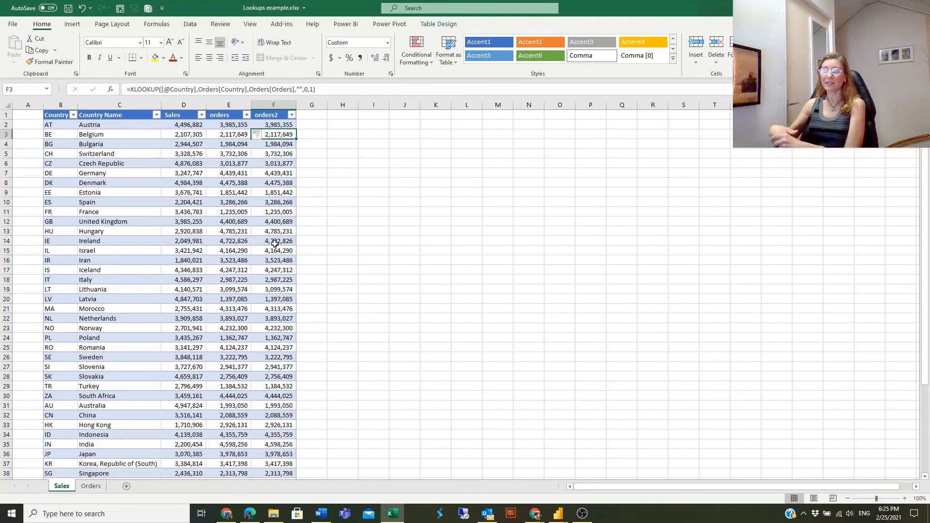
{"action": "mouse_move", "coordinate": [267, 163]}
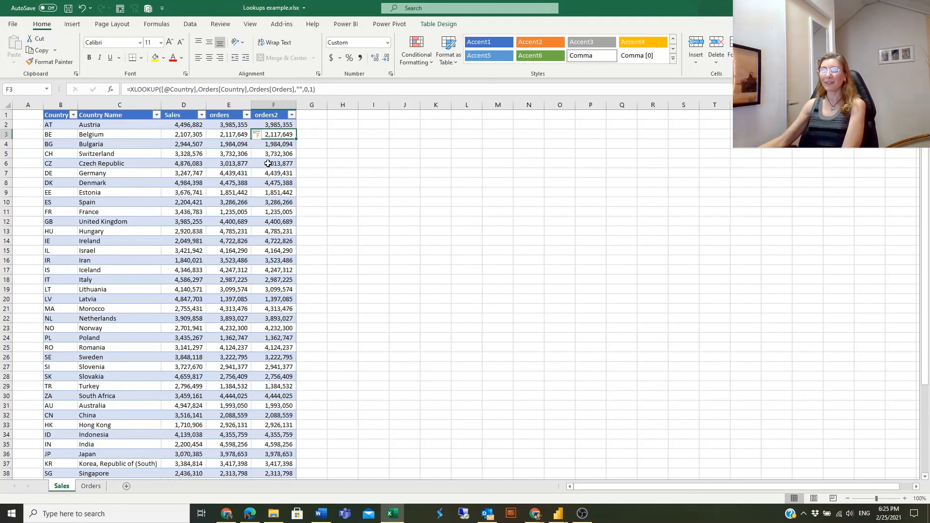
{"action": "left_click", "coordinate": [273, 154]}
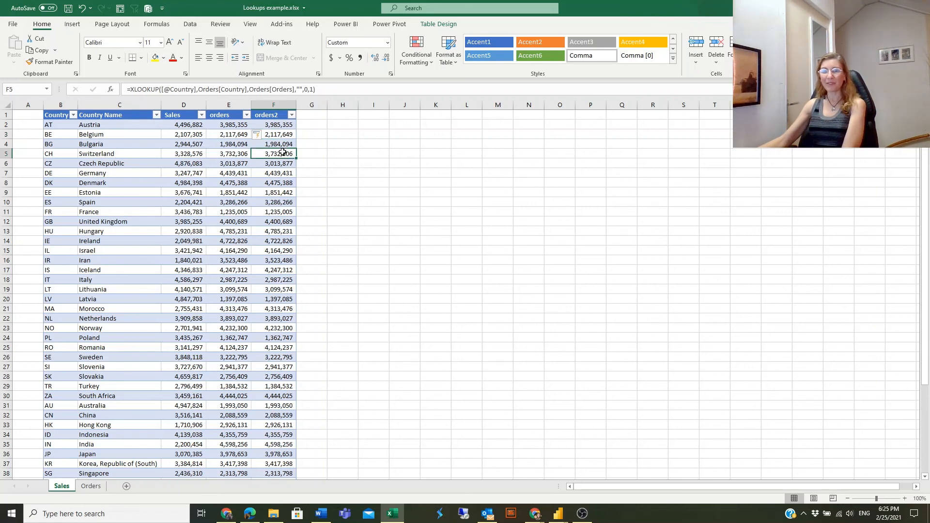